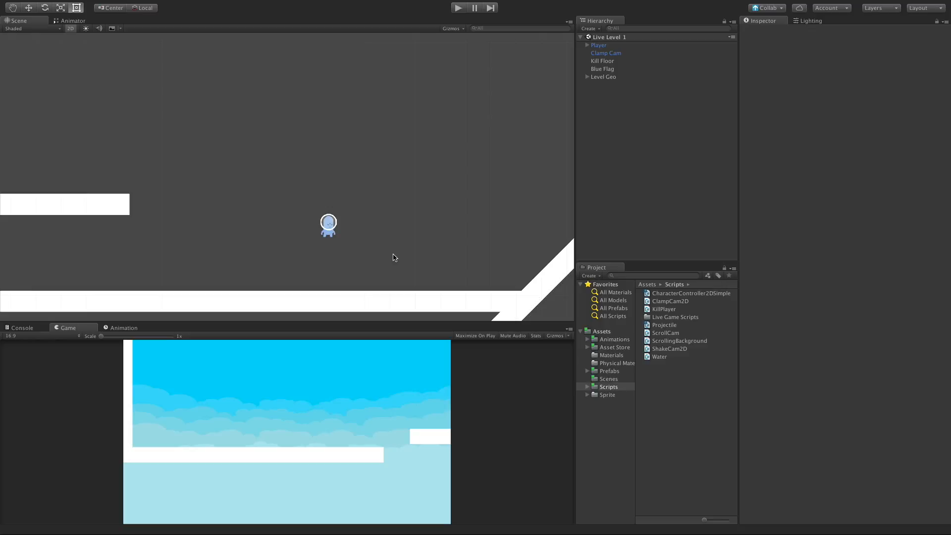
mouse_move(438, 219)
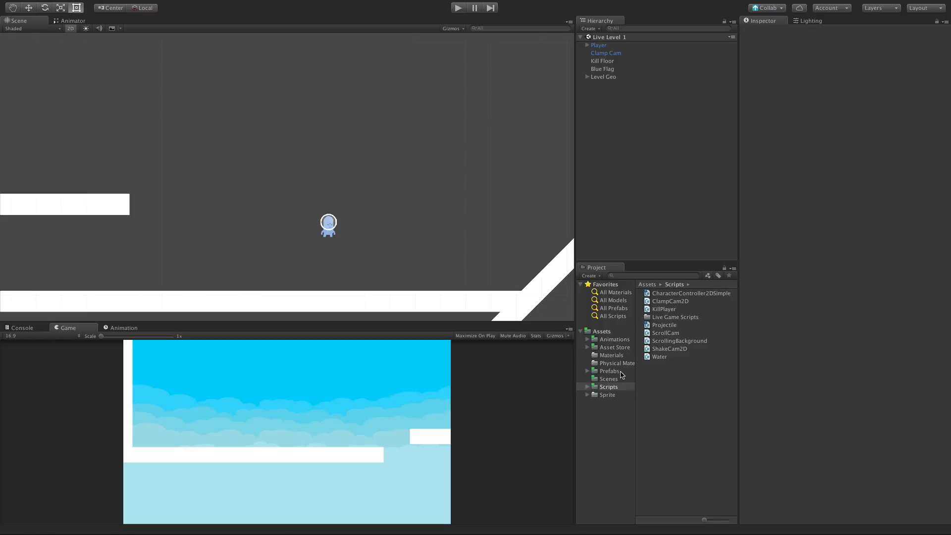
Open Assets > Prefabs > Projectiles to reach the fireball red prefab.
click(608, 370)
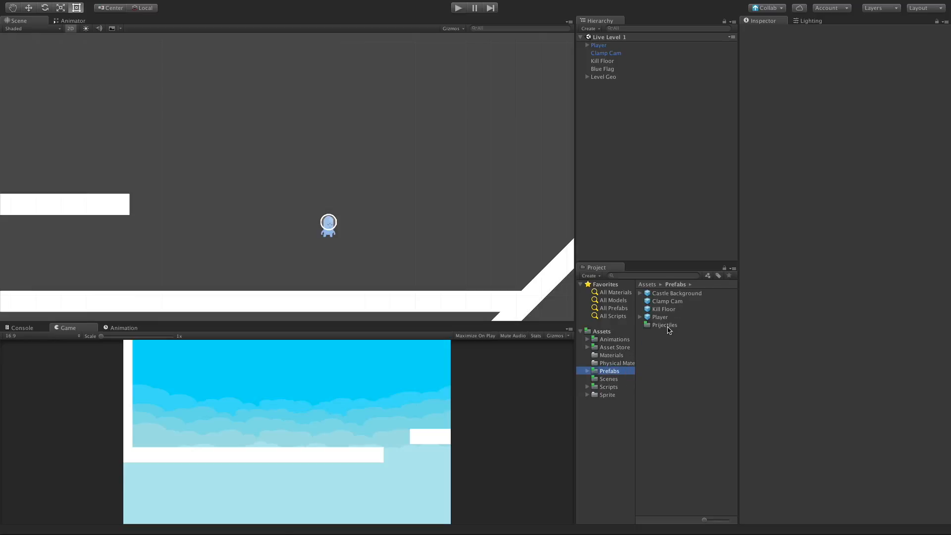
double_click(664, 324)
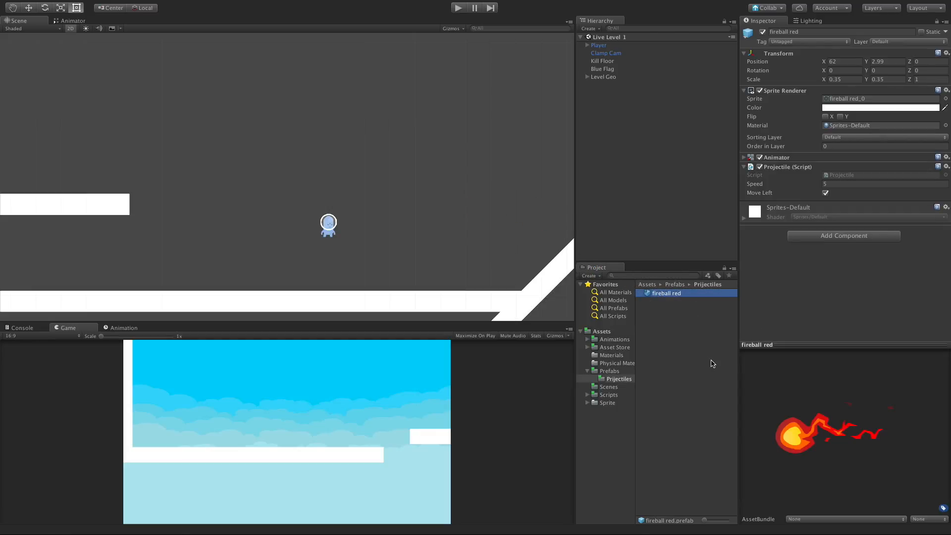
mouse_move(840, 442)
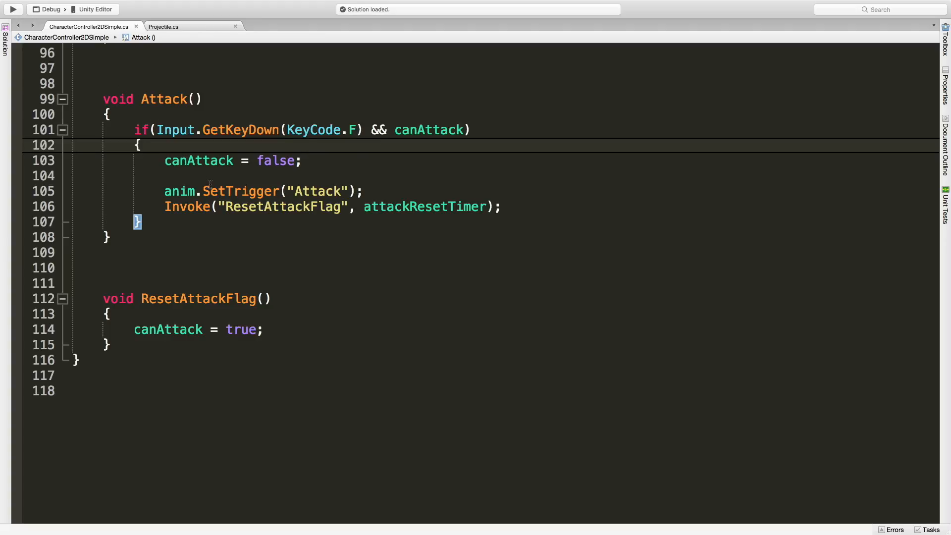
click(164, 160)
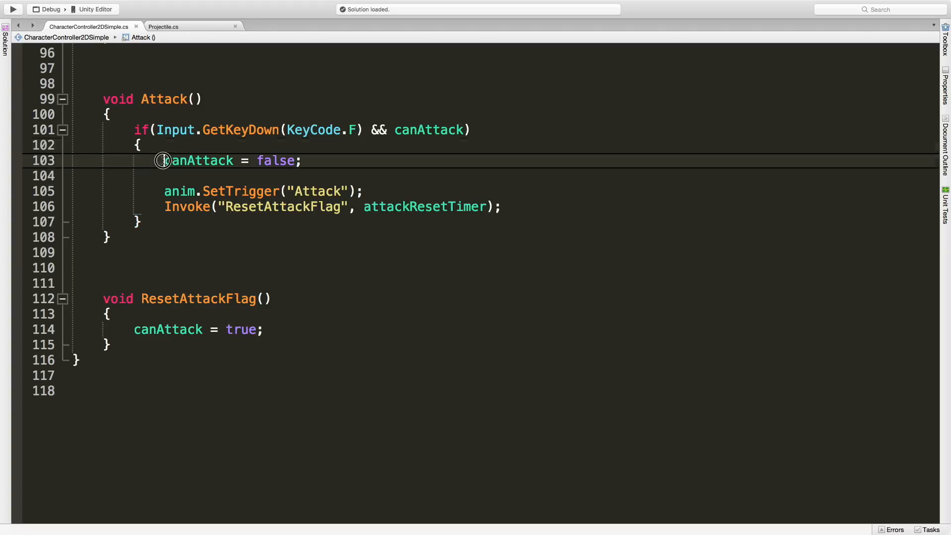
double_click(200, 160)
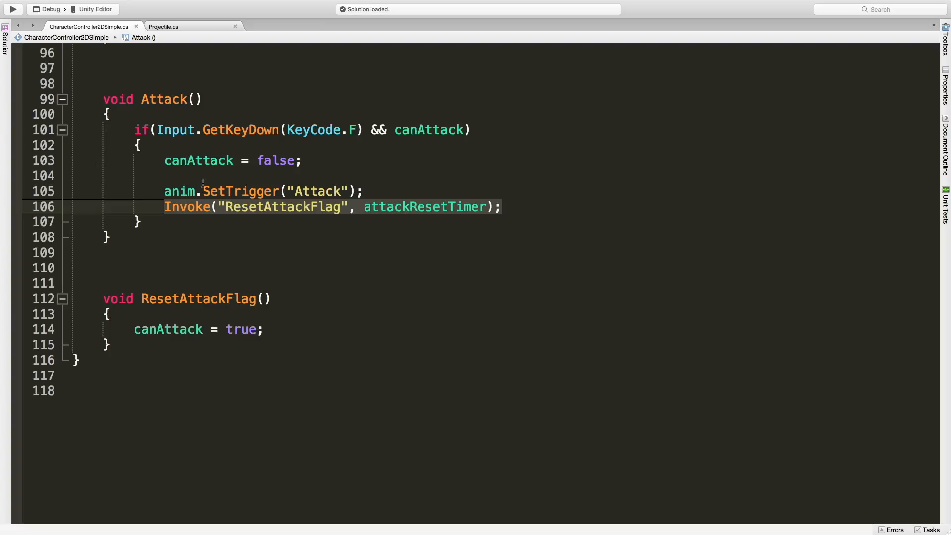
click(364, 191)
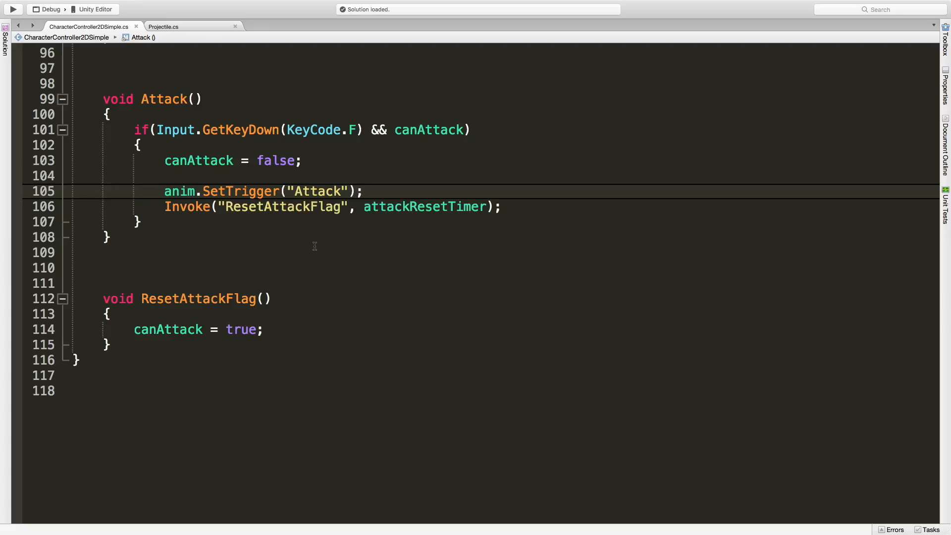
click(364, 191)
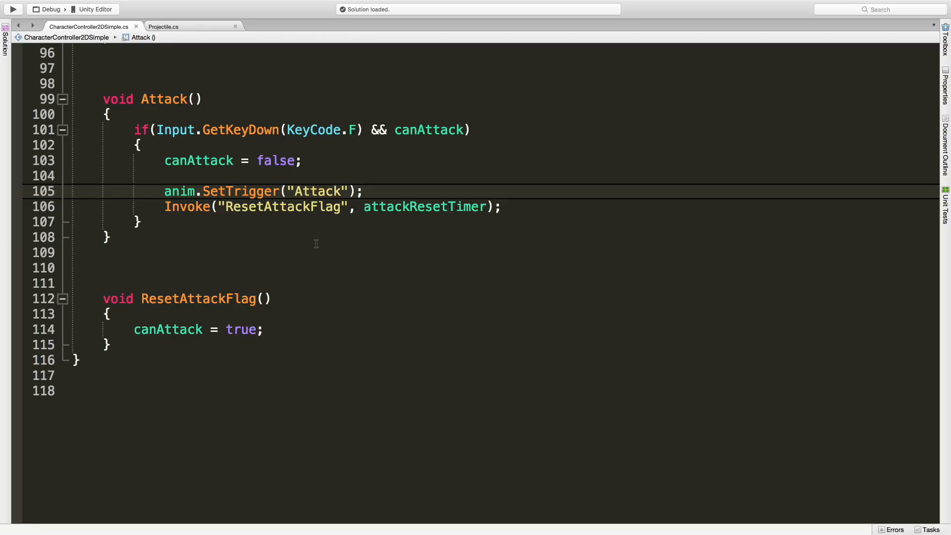
click(362, 191)
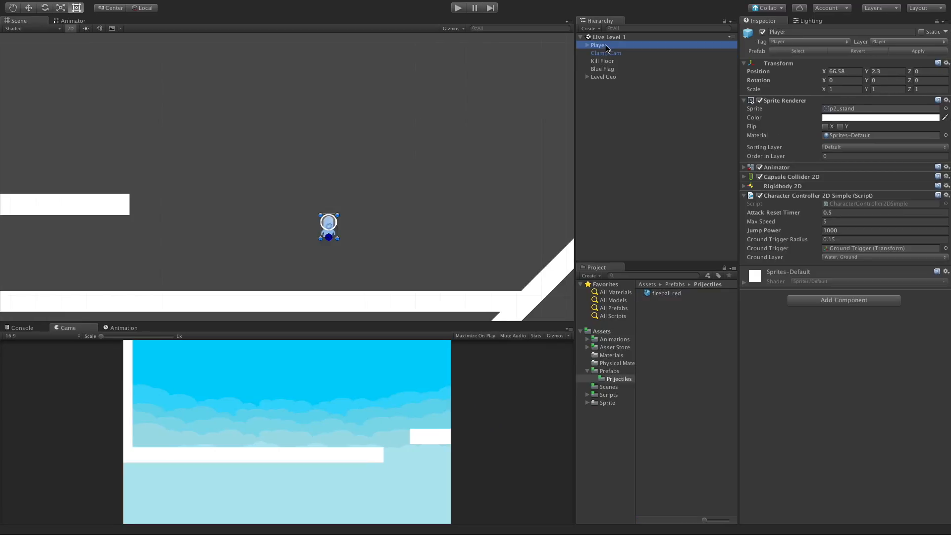
Show the Player's Animation timeline, switch to the Walk clip and preview its frames.
click(123, 327)
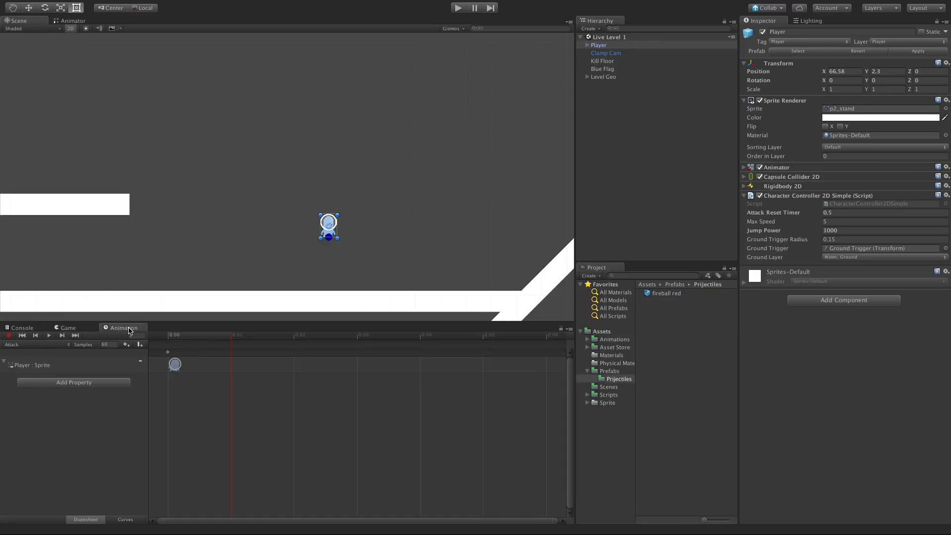
click(37, 335)
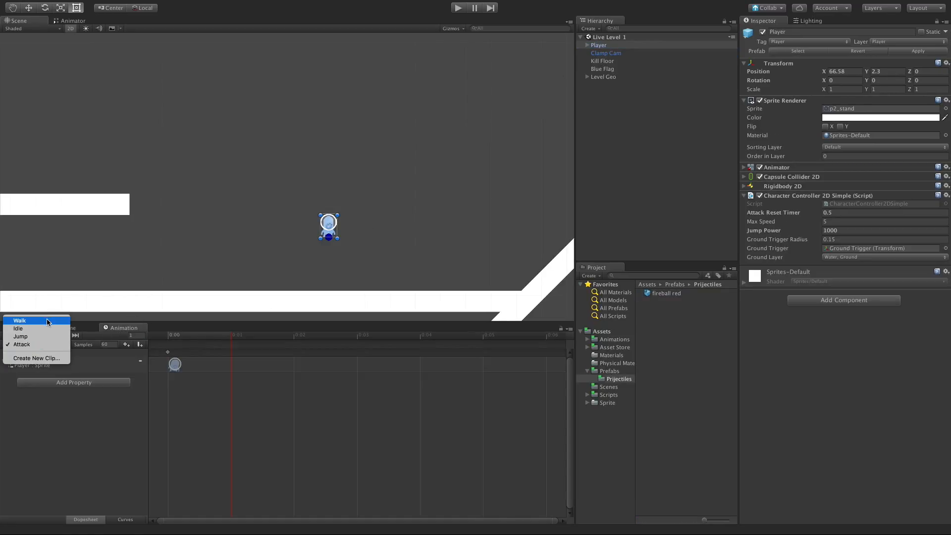
click(19, 320)
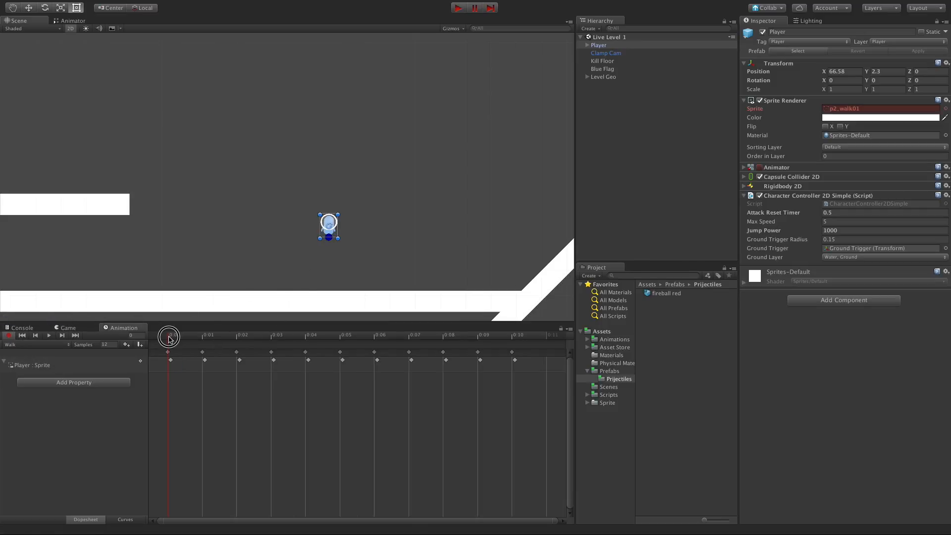
drag(168, 337, 310, 337)
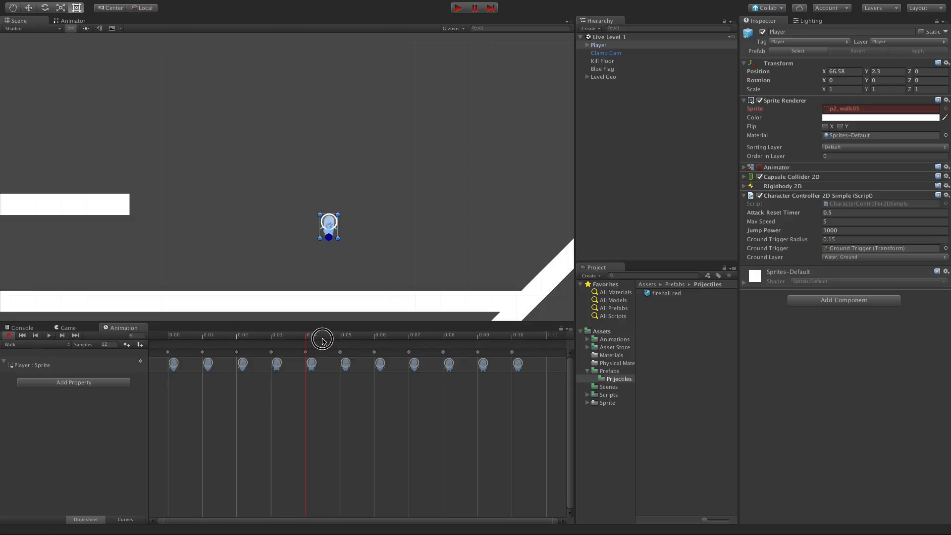
drag(305, 340, 434, 340)
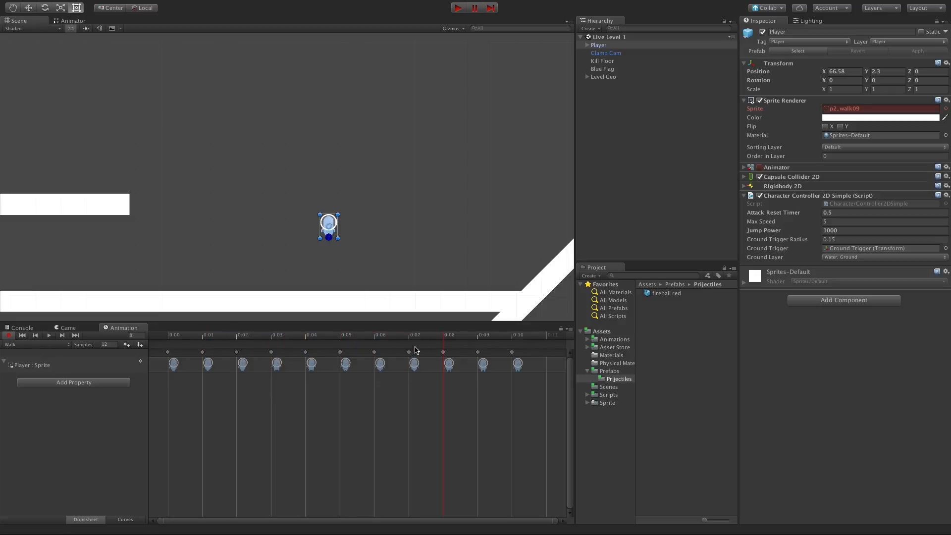
Place the playhead at frame 7, add an event there and open its function list.
click(297, 335)
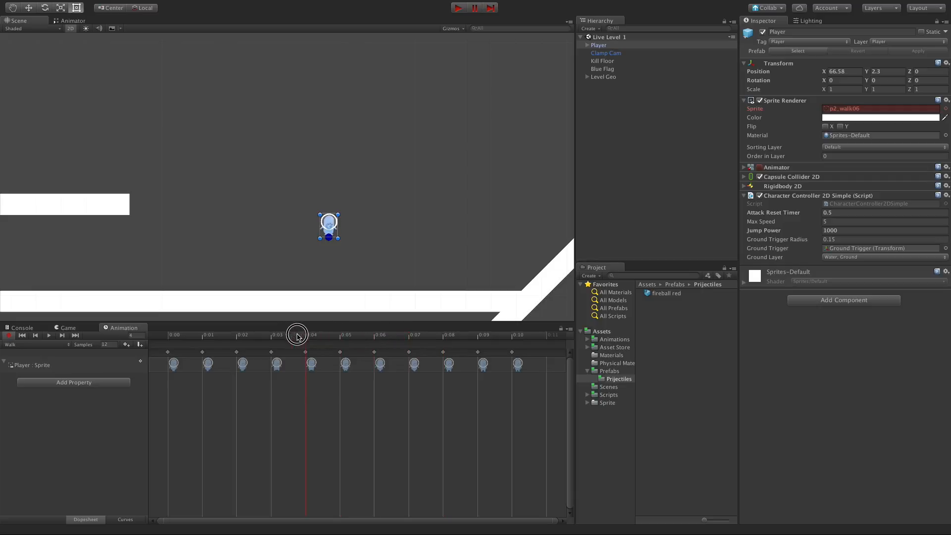
drag(297, 337, 350, 336)
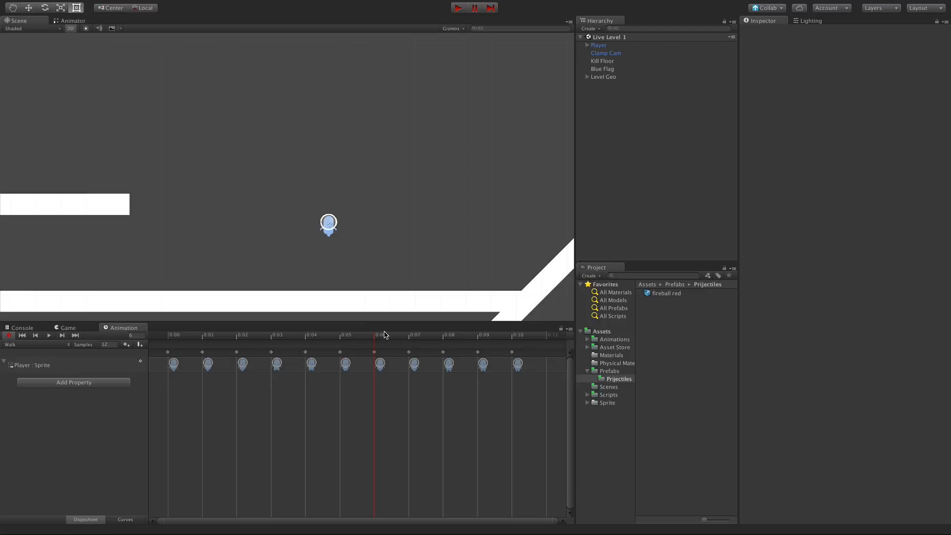
click(408, 334)
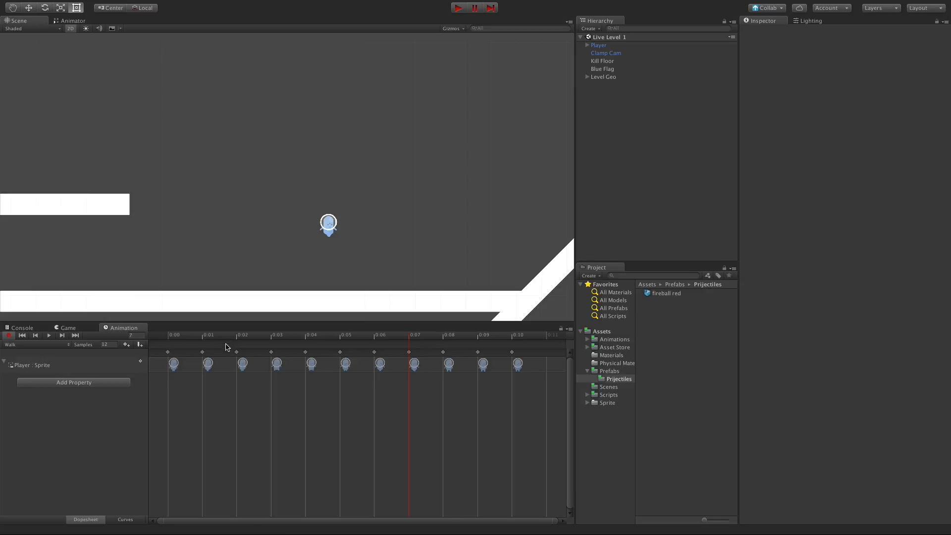
mouse_move(259, 348)
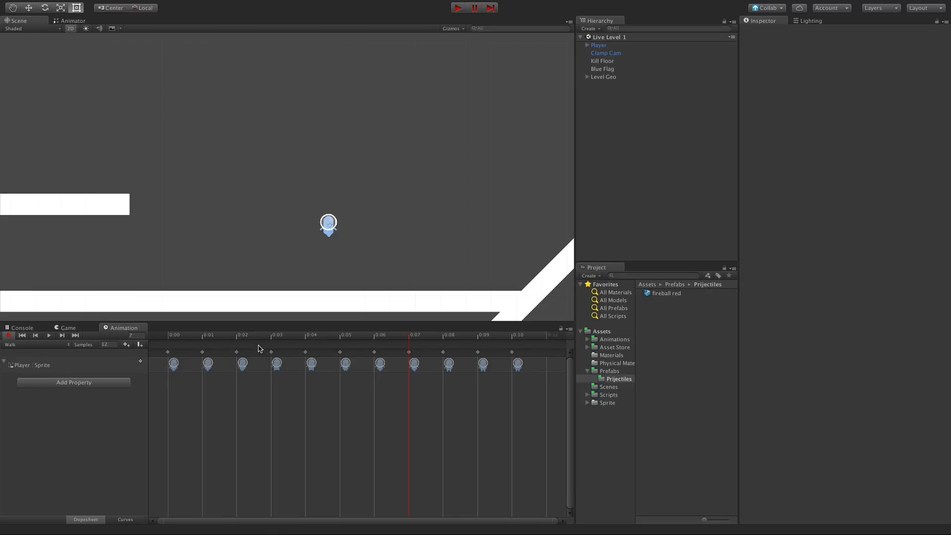
click(270, 347)
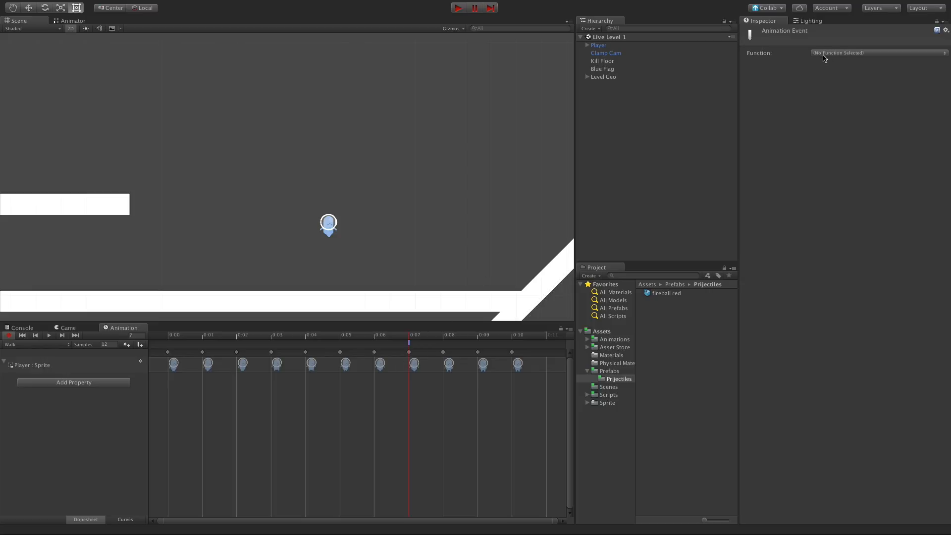
click(876, 53)
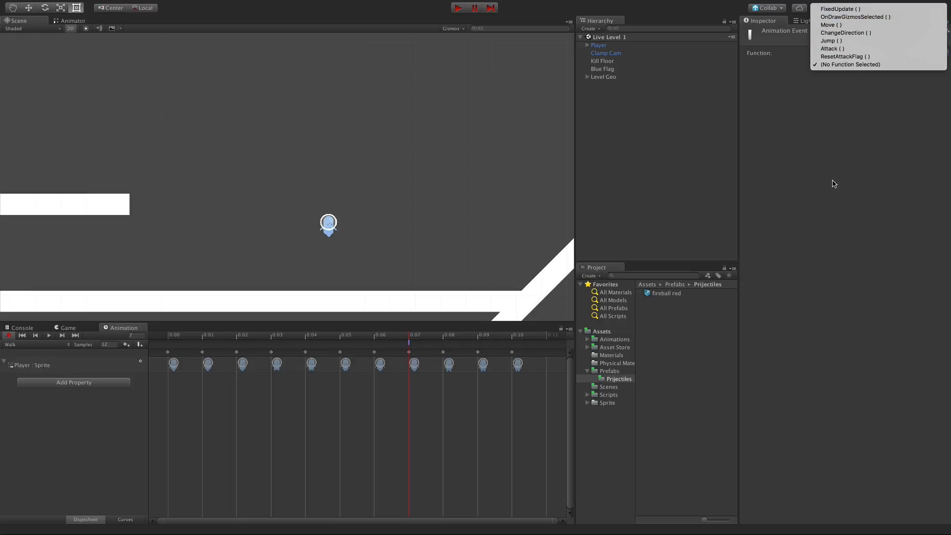
Dismiss the function list, switch to the Attack clip and add an event on its first frame.
click(850, 64)
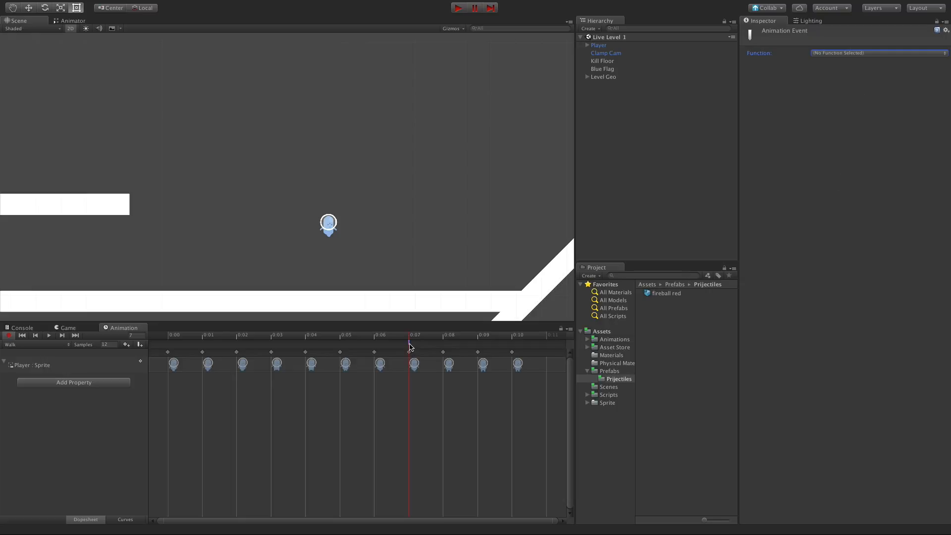
right_click(412, 351)
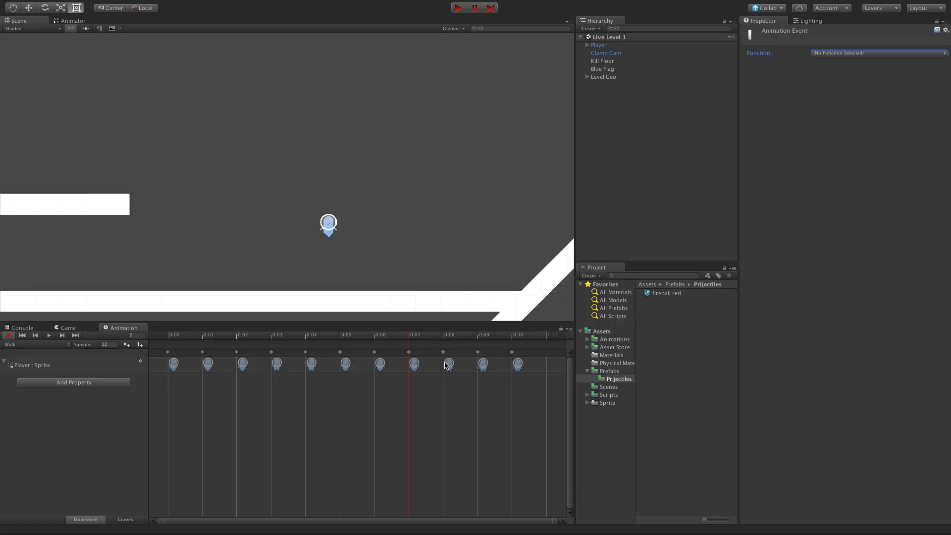
click(31, 344)
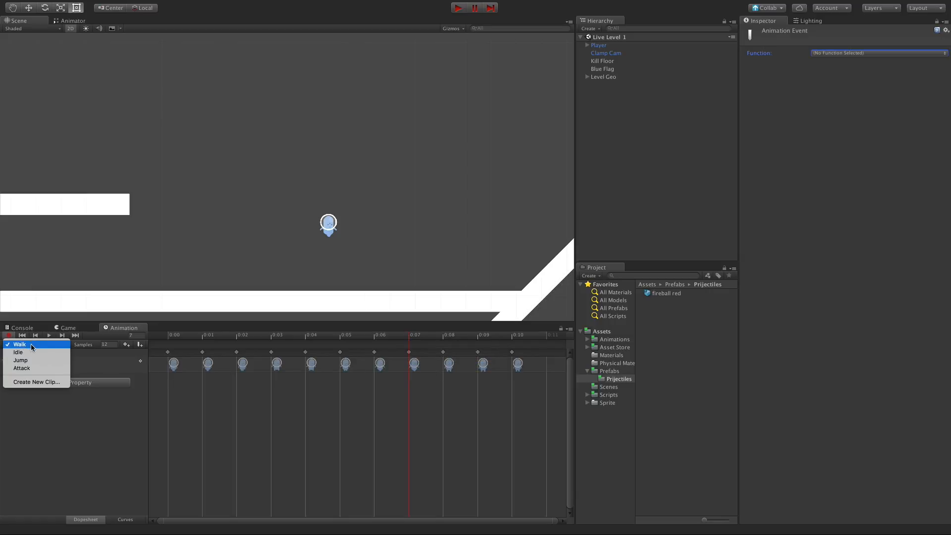
click(22, 368)
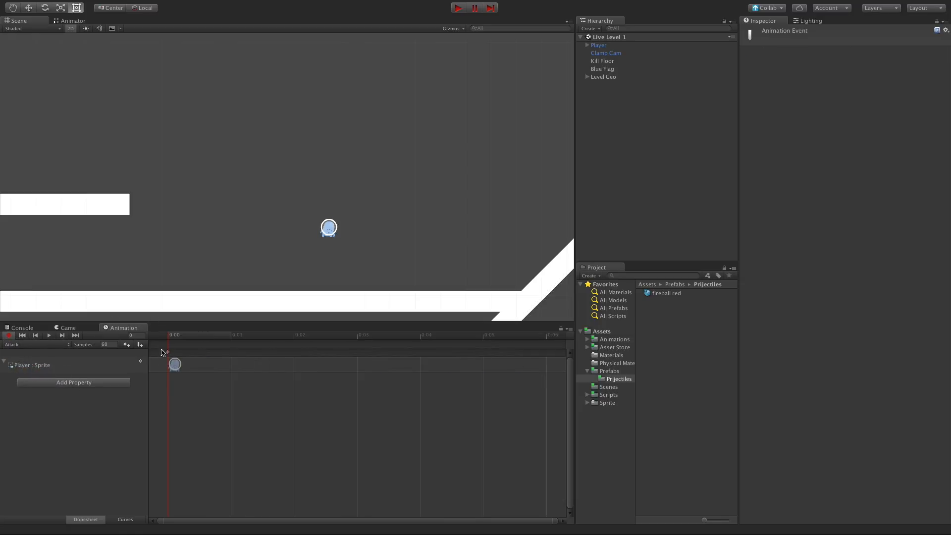
click(231, 334)
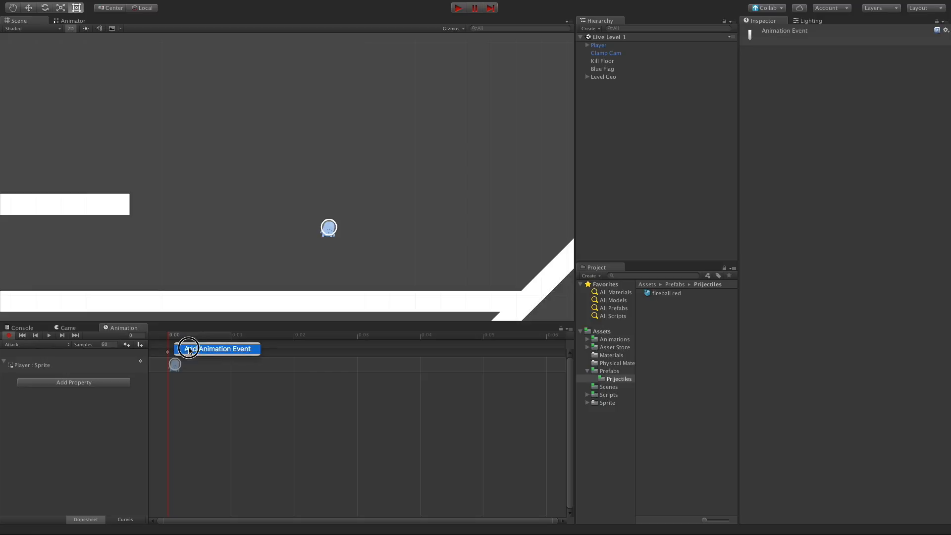
click(190, 348)
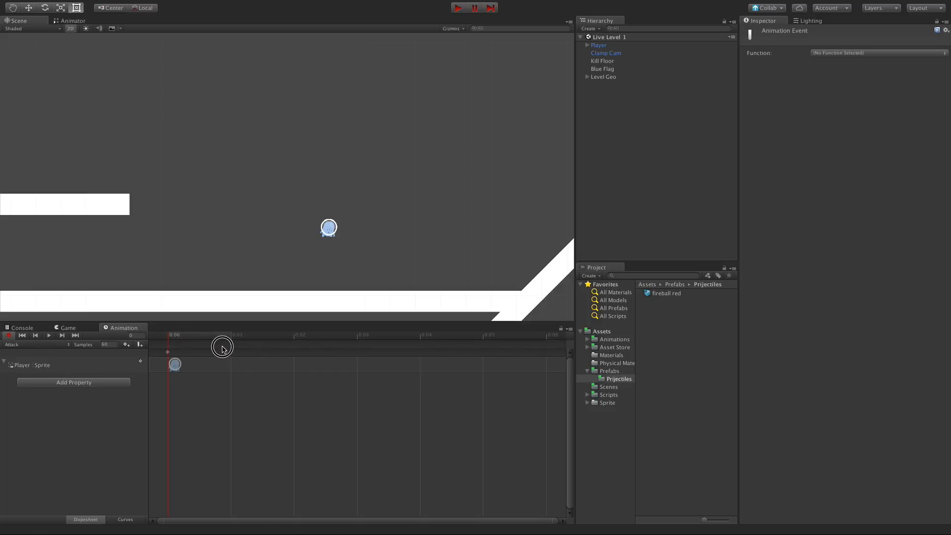
click(877, 53)
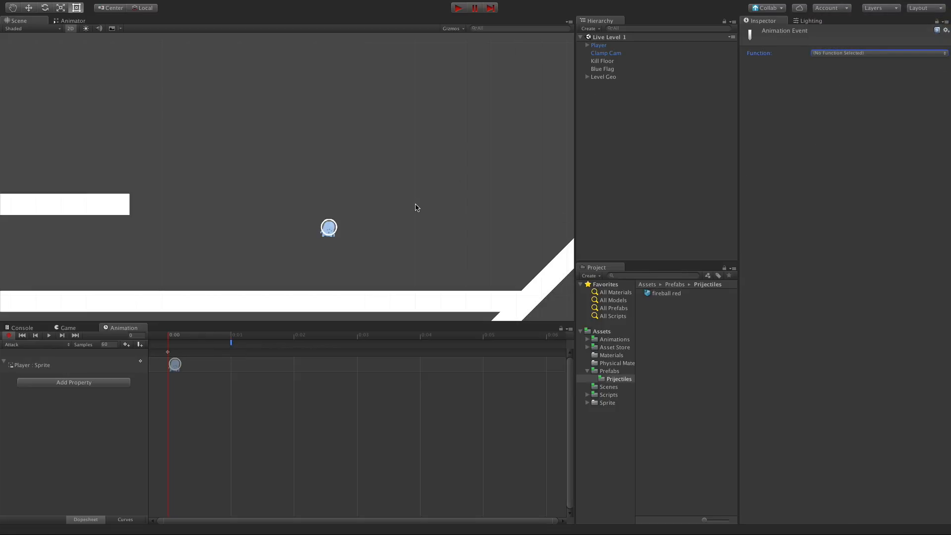
mouse_move(416, 207)
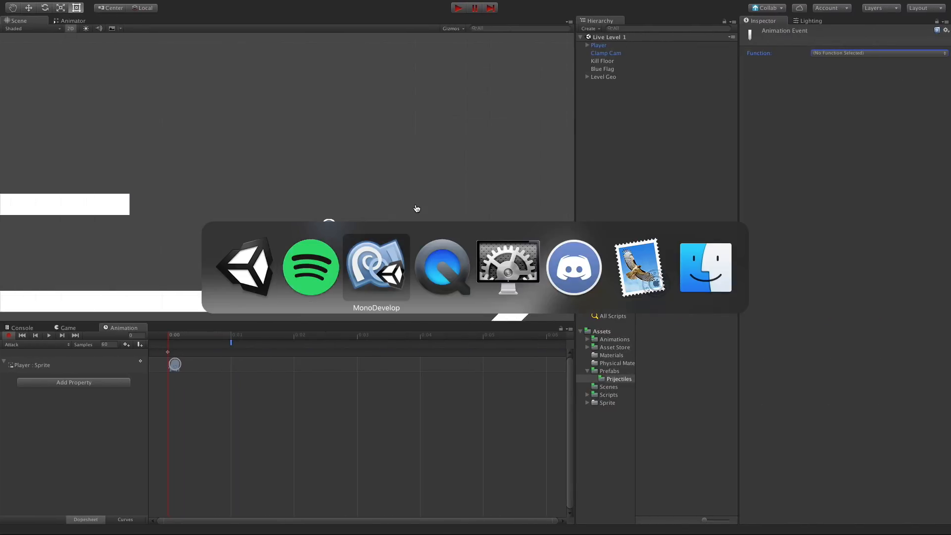
Type void LaunchProjectile() below ResetAttackFlag in CharacterController2DSimple.cs.
click(376, 267)
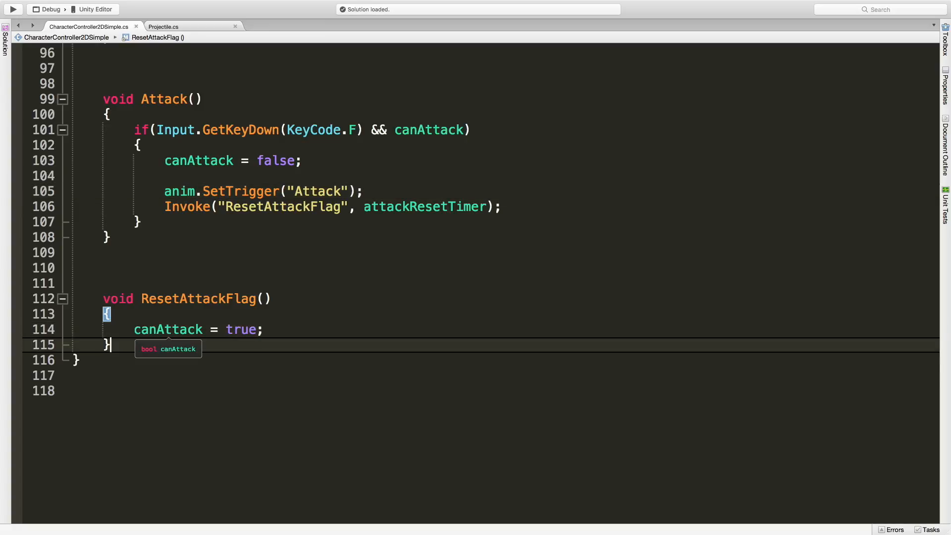
text(void LaunchProje)
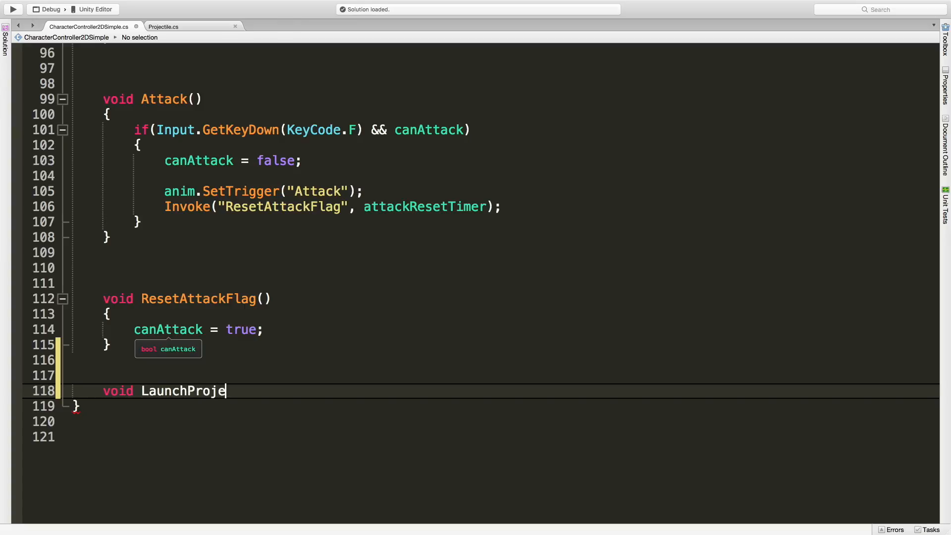
text(ctile())
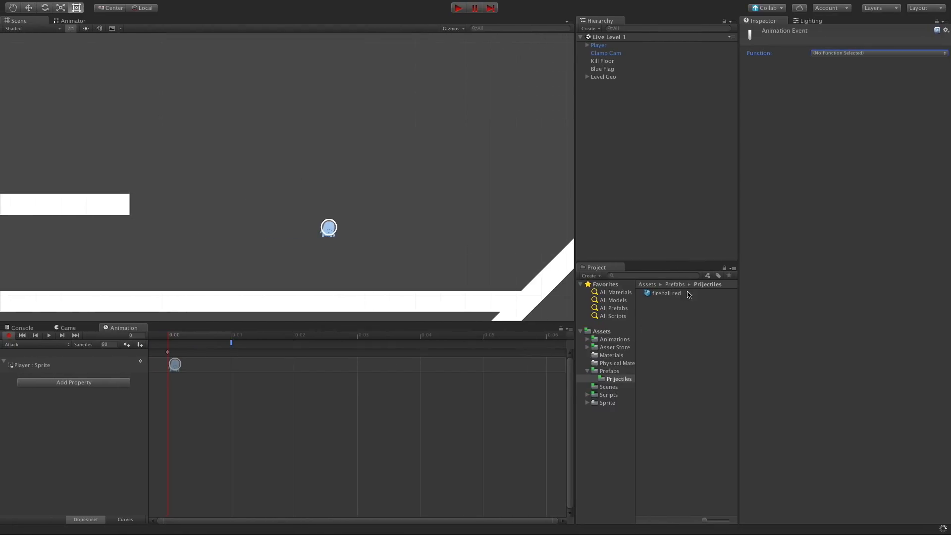
click(666, 293)
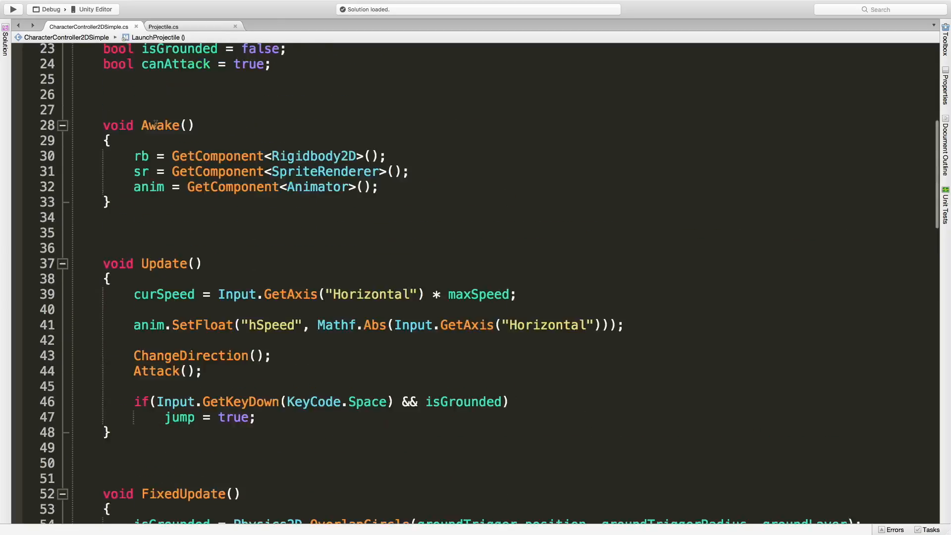
Add the field [SerializeField] Projectile projectilePrefab; at the top of the class.
scroll(up, 3)
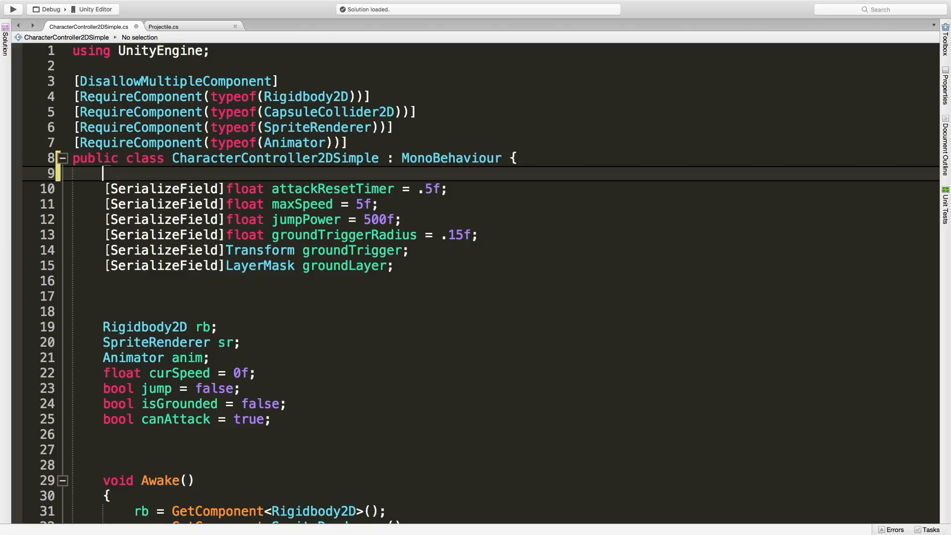
text([SerializeField])
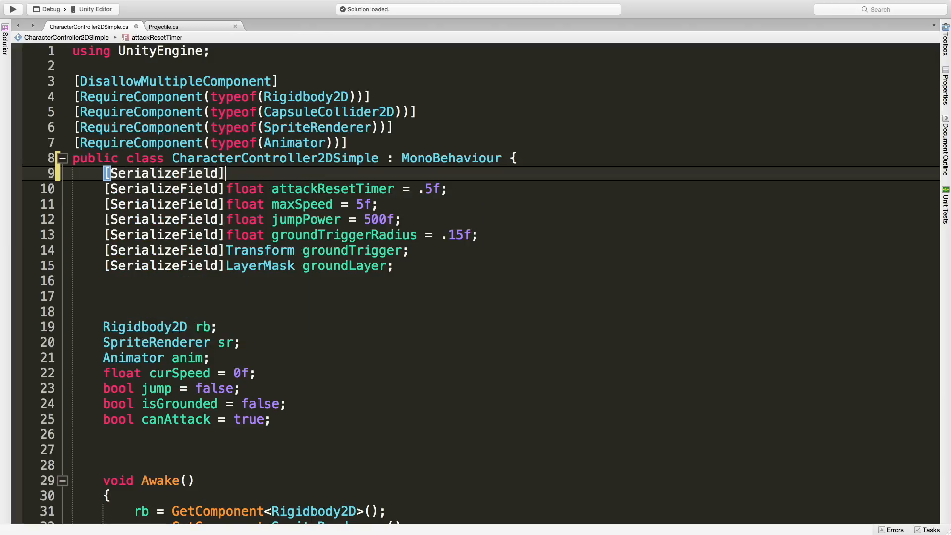
text(Projectile pro)
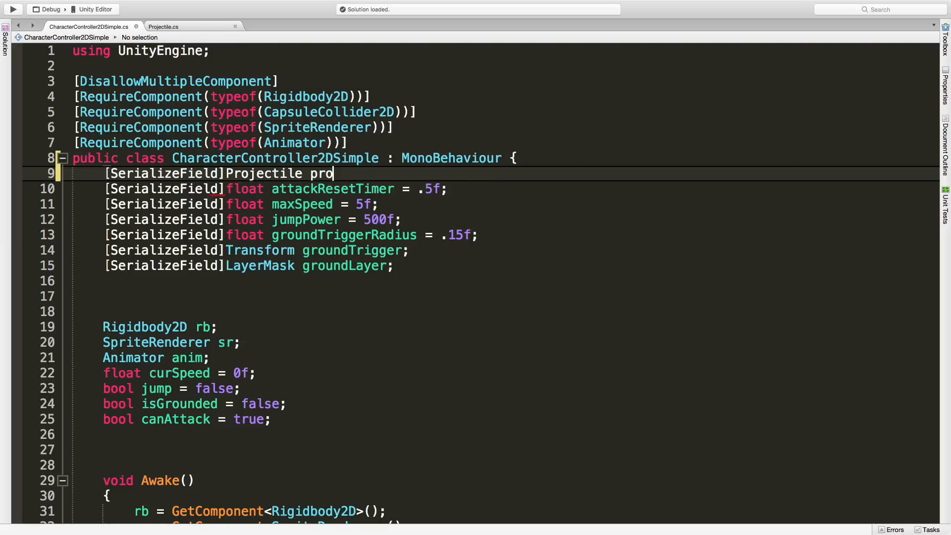
text(jectileP)
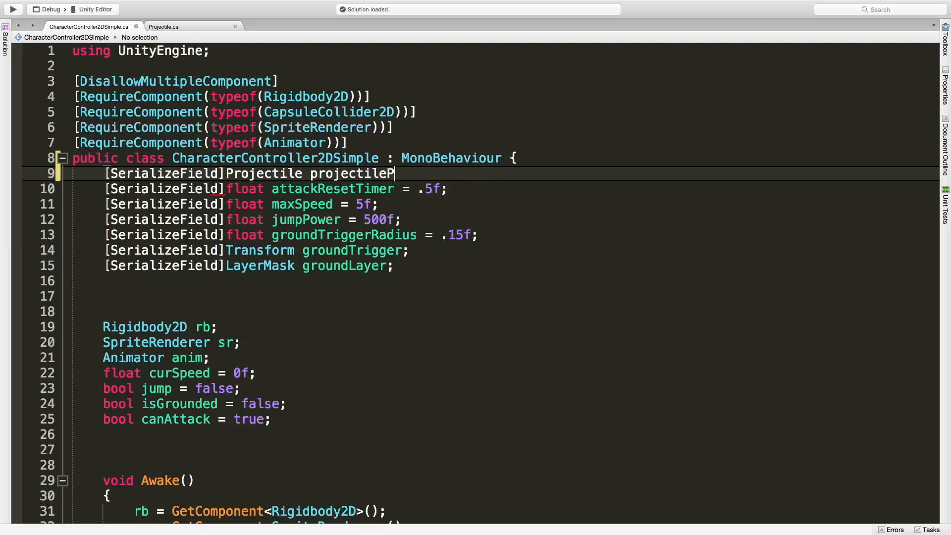
text(refab;)
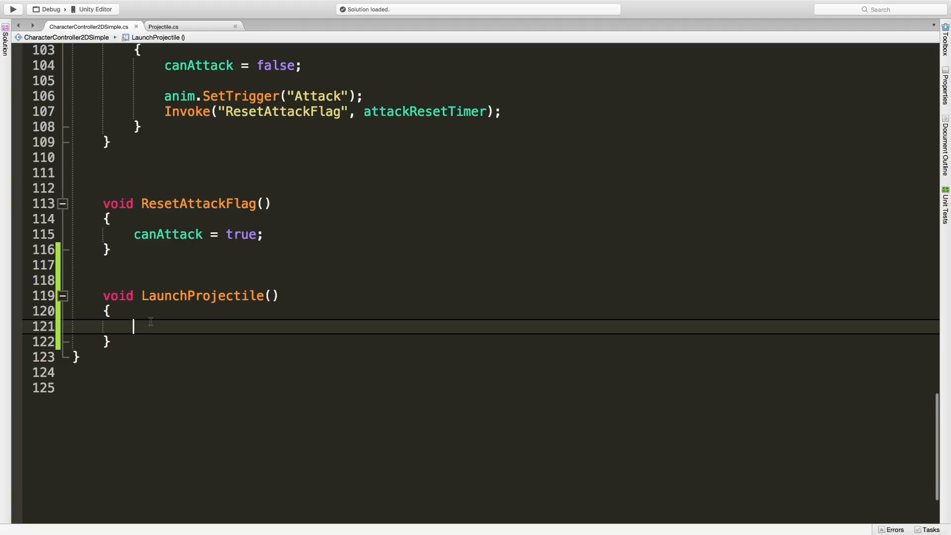
Write pro = Instantiate(projectilePrefab, transform.position, Quaternion.identity); inside LaunchProjectile.
text(Projector)
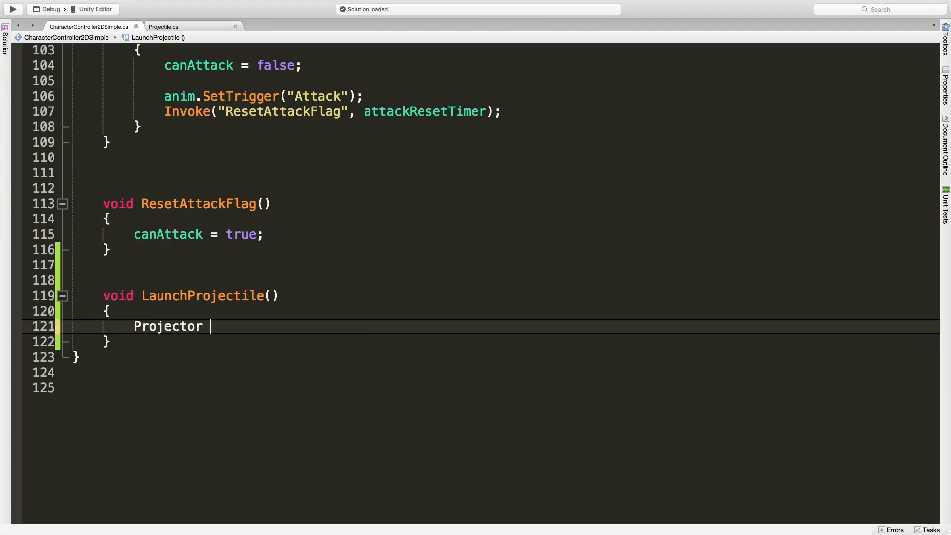
text(pro =)
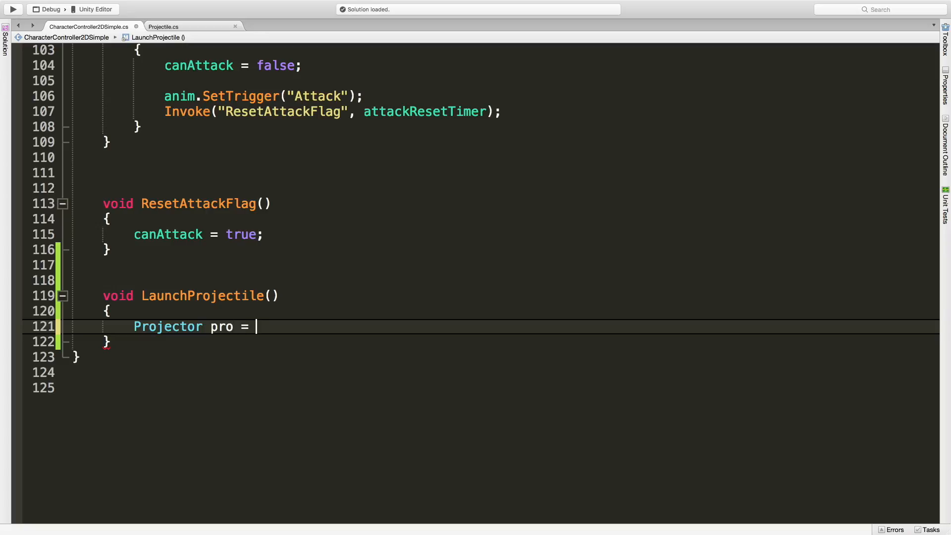
text(I)
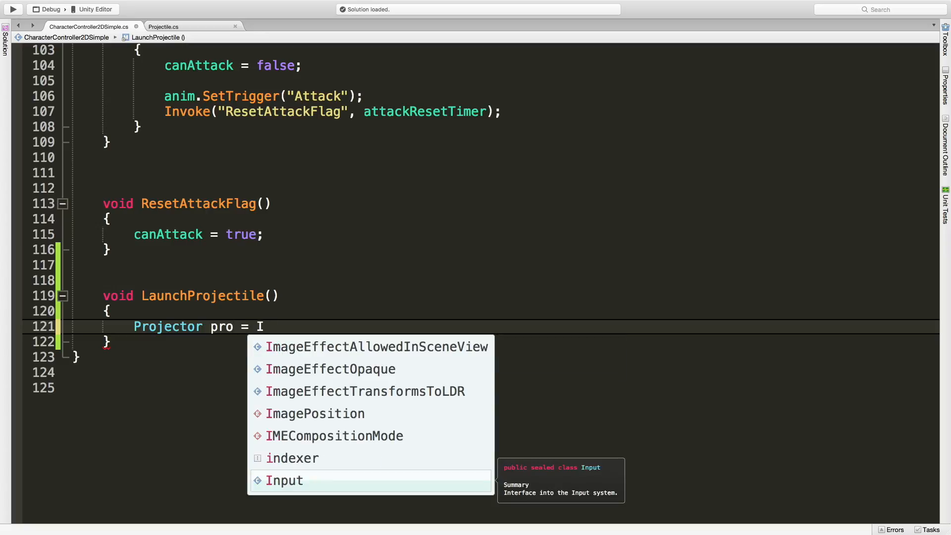
text(nstantiate)
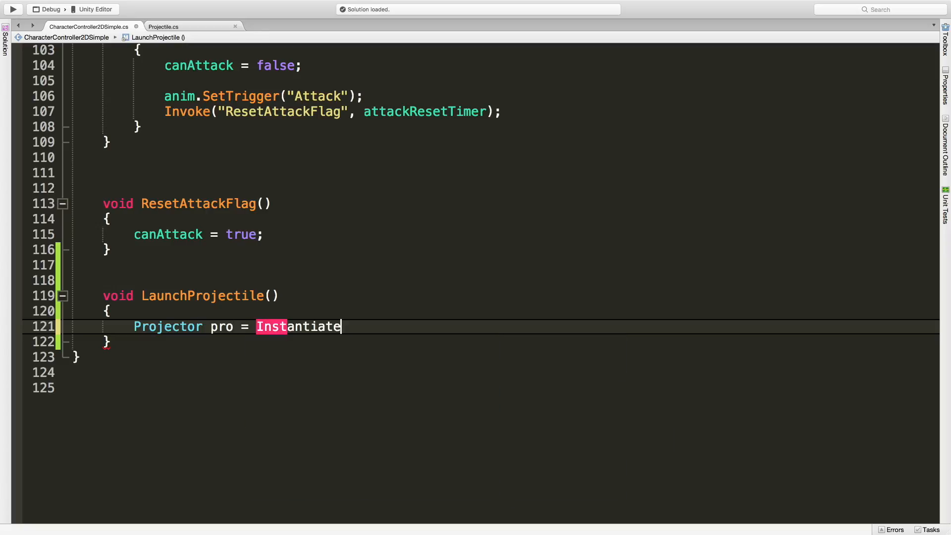
text(()
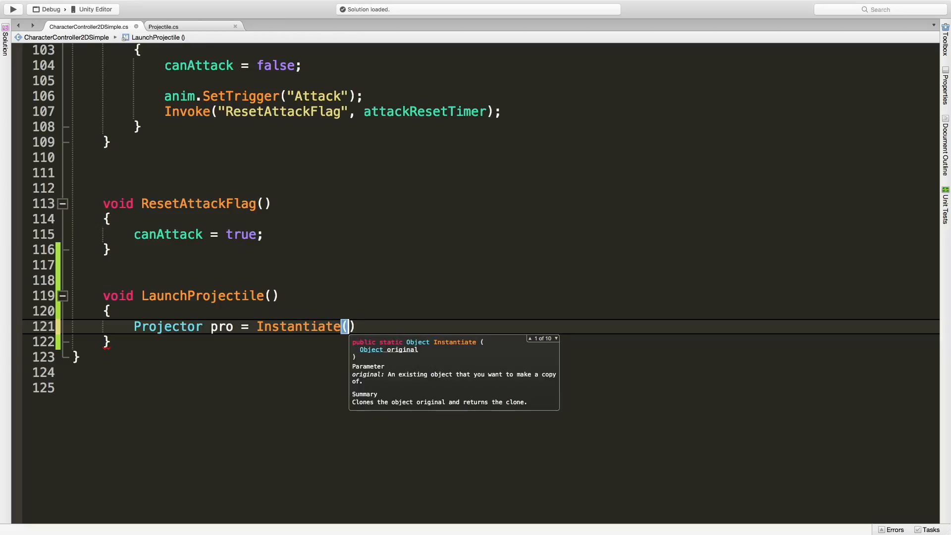
text(transform.position)
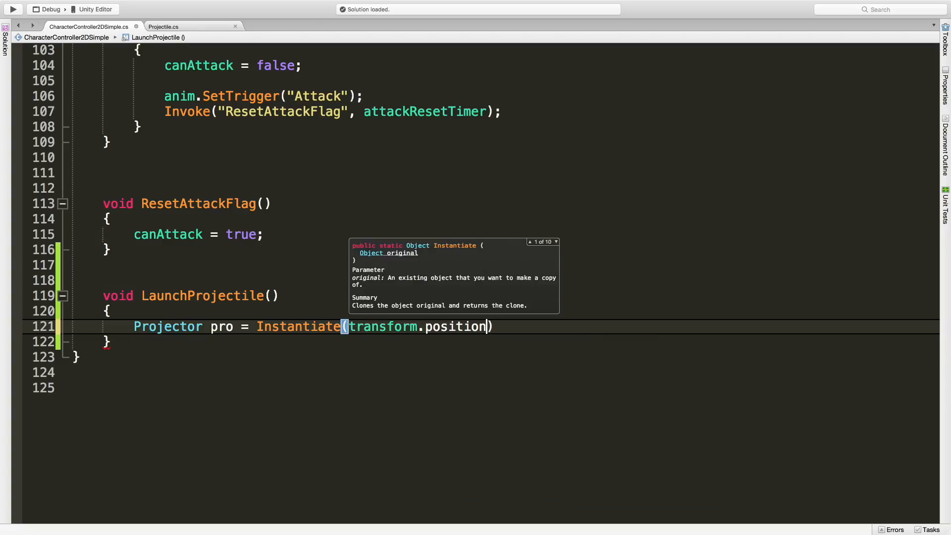
key(backspace)
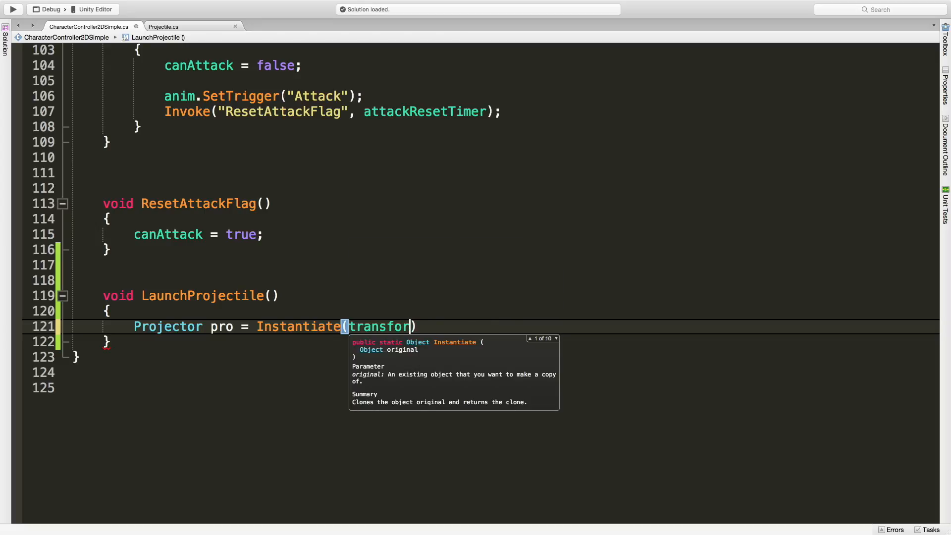
key(backspace)
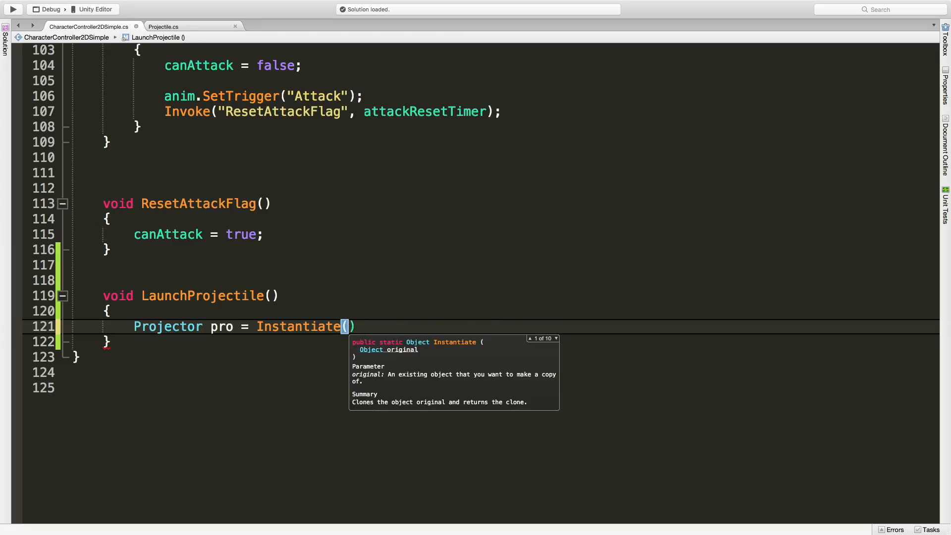
text(projectilePrefab,)
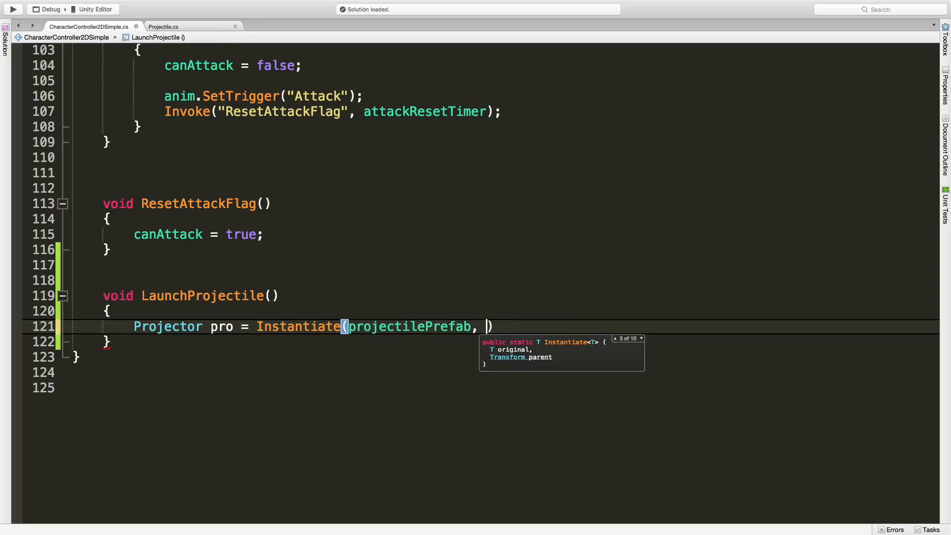
text(transform.position)
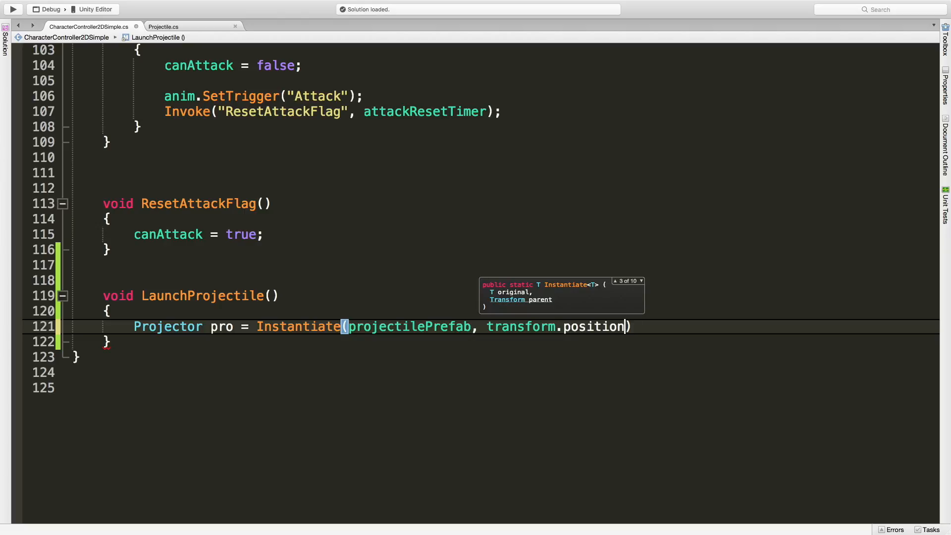
text(,)
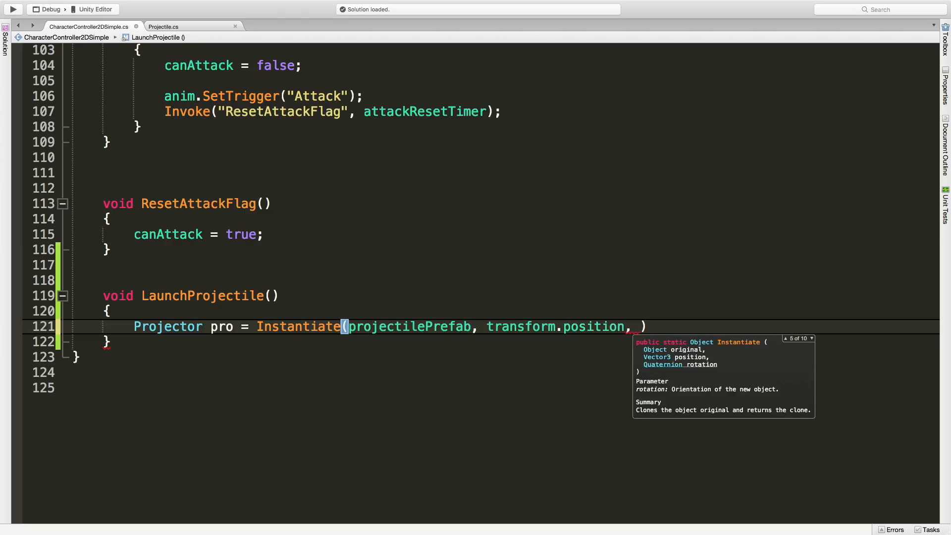
text(Quaternion.identity)
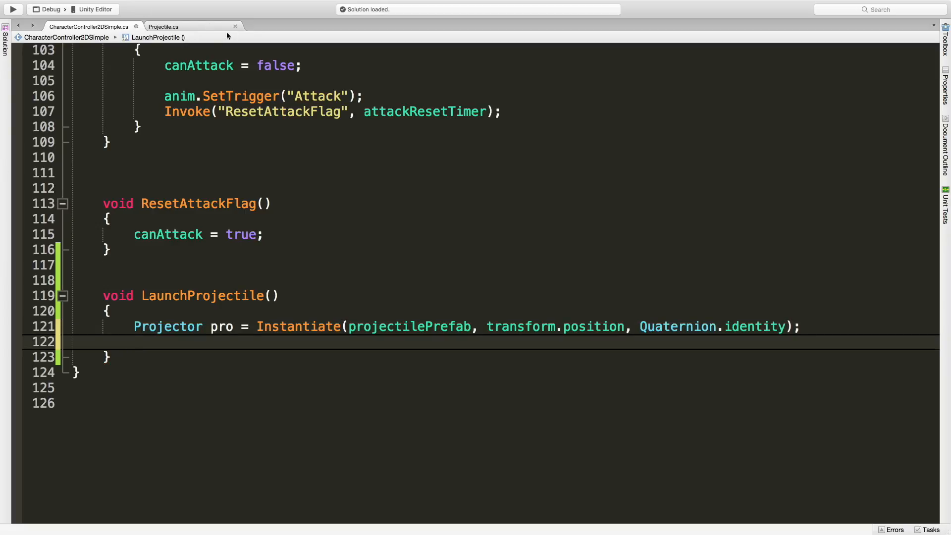
Look up FireLeft in Projectile.cs, then return to CharacterController2DSimple.cs.
click(162, 26)
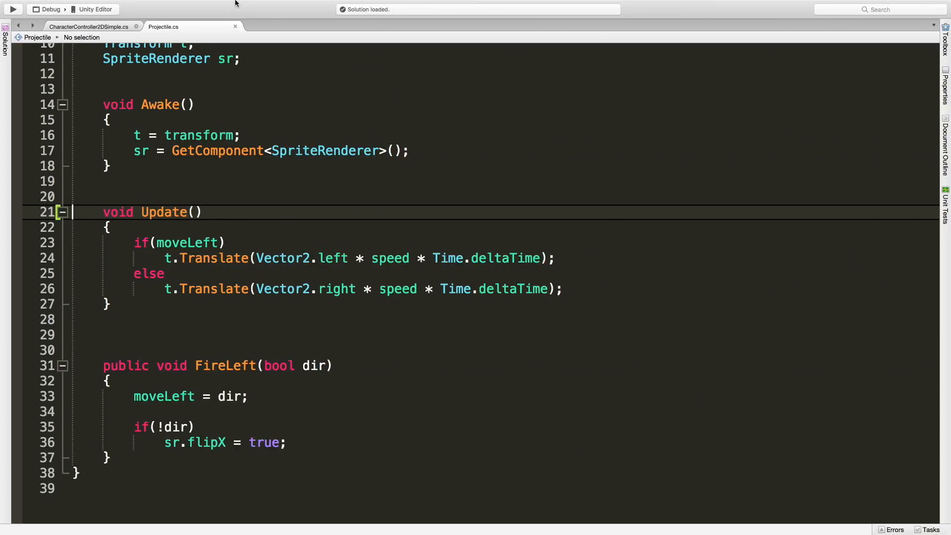
click(88, 26)
text(pro.Fire)
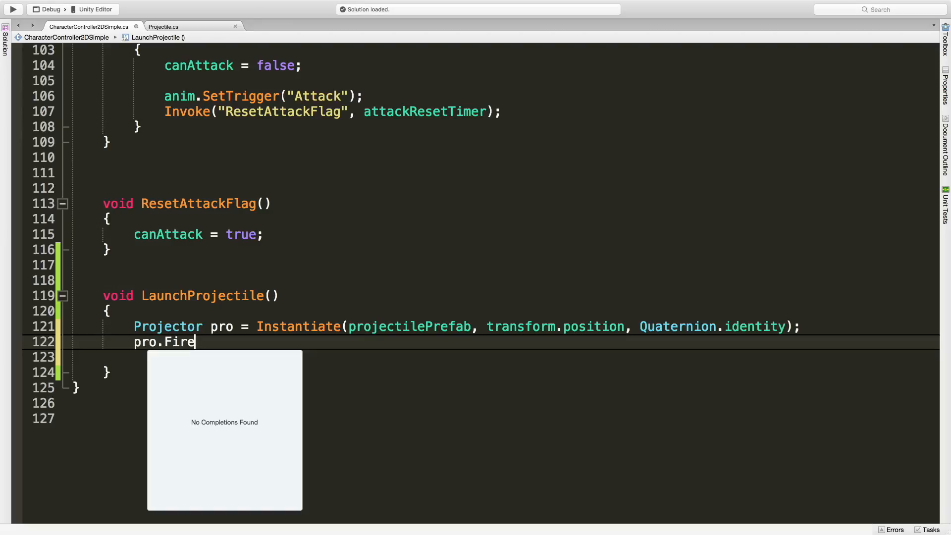
Add pro.FireLeft(sr.flipX); after the Instantiate line in LaunchProjectile.
text(Left())
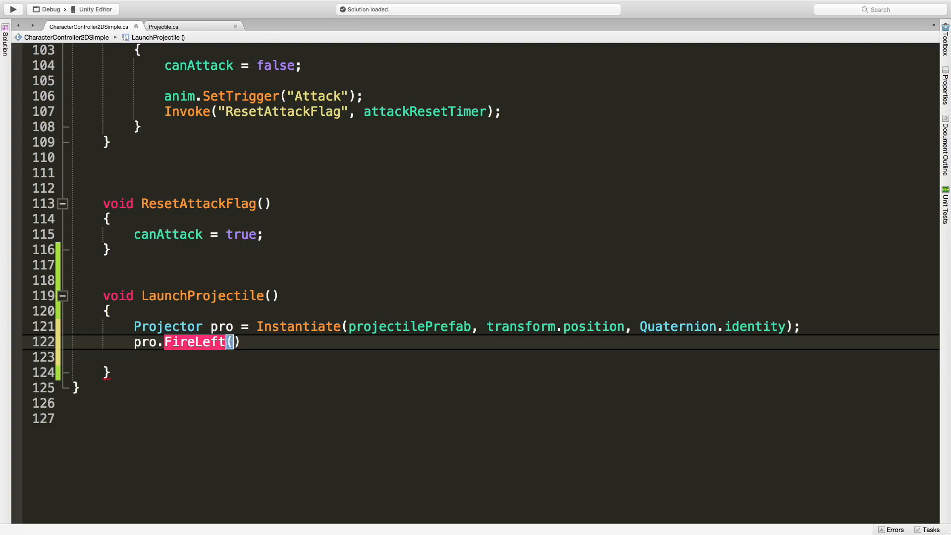
text(sr)
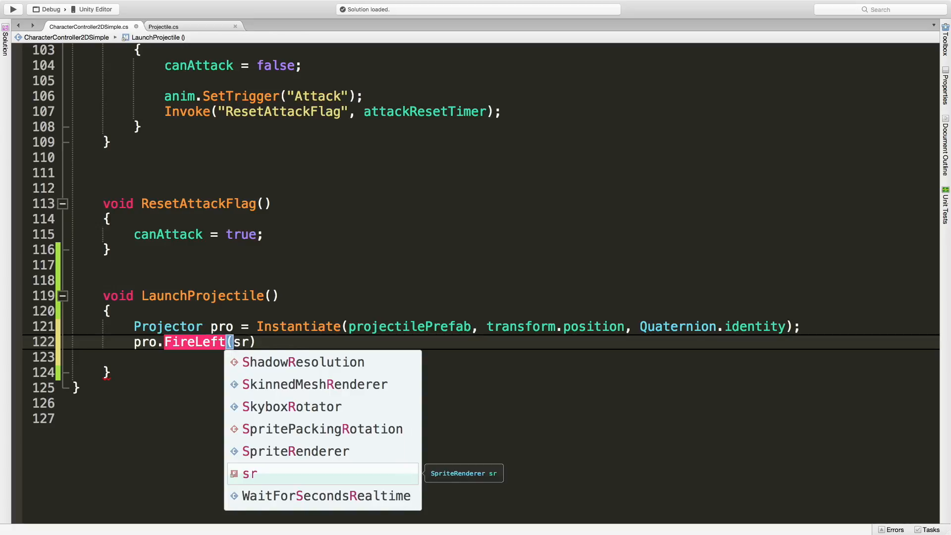
text(.flix)
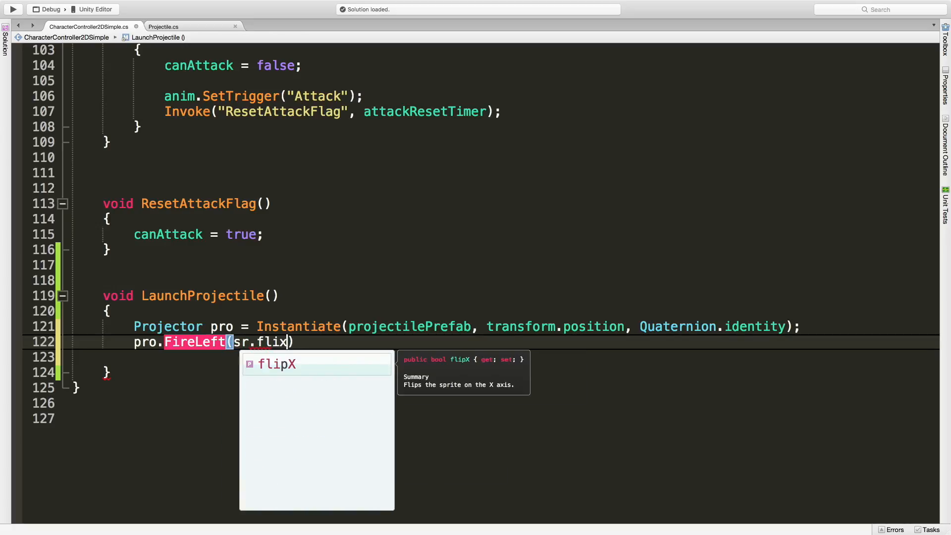
text(X);)
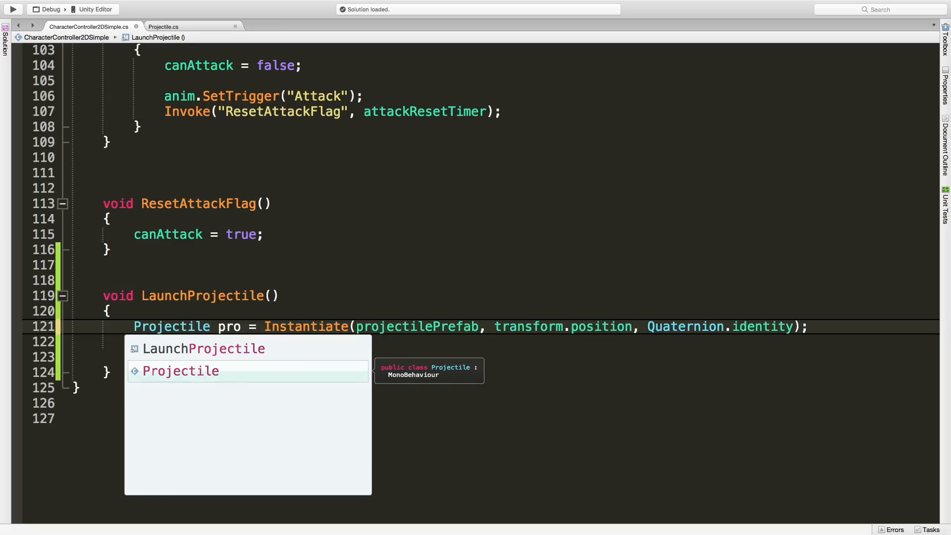
text(pro.FireLeft(sr.flipX);)
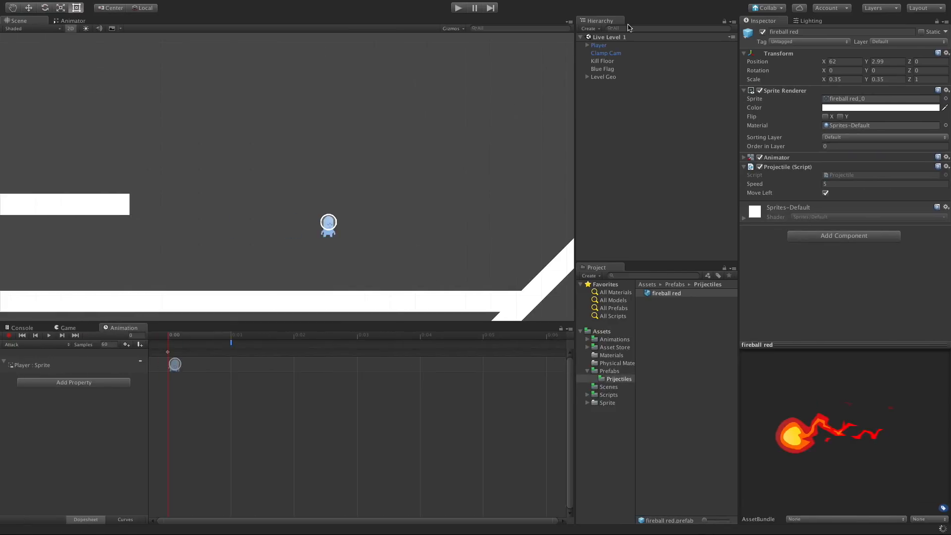
mouse_move(621, 48)
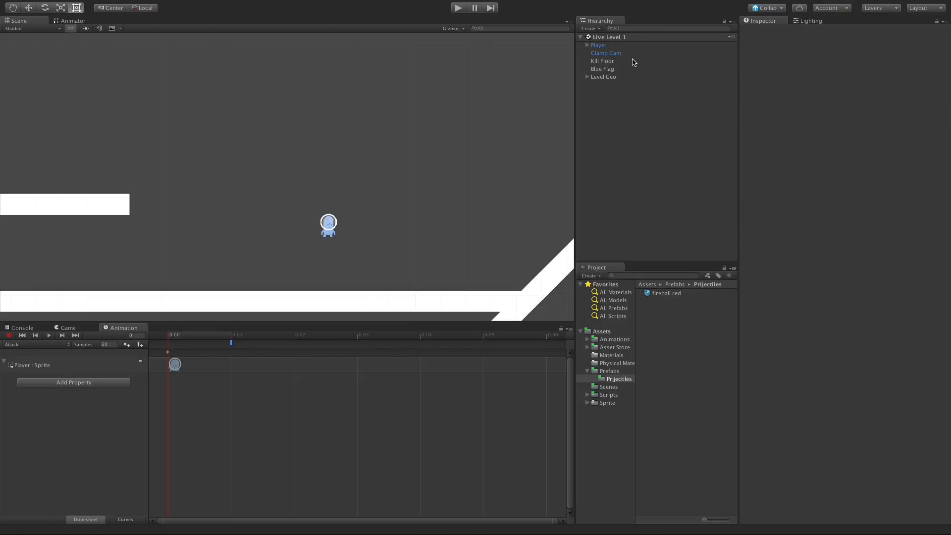
click(597, 45)
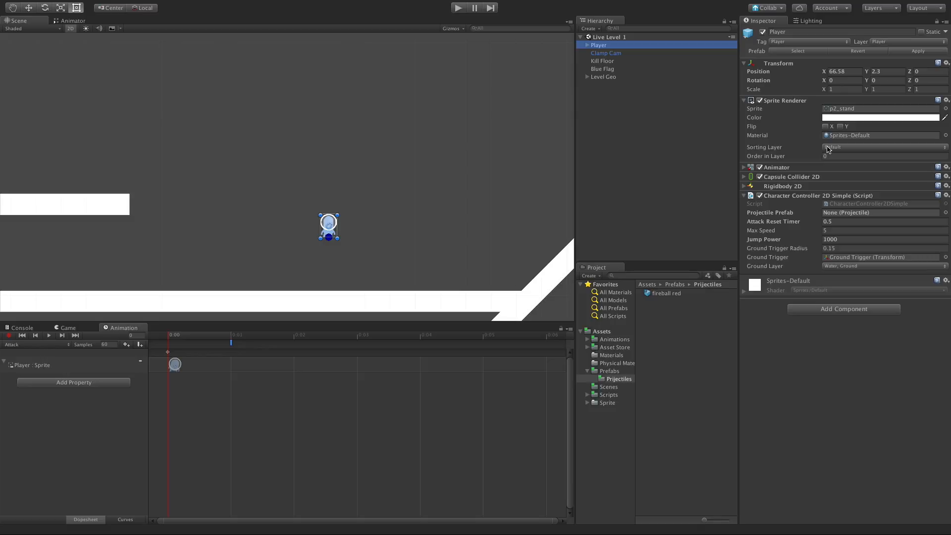
mouse_move(826, 132)
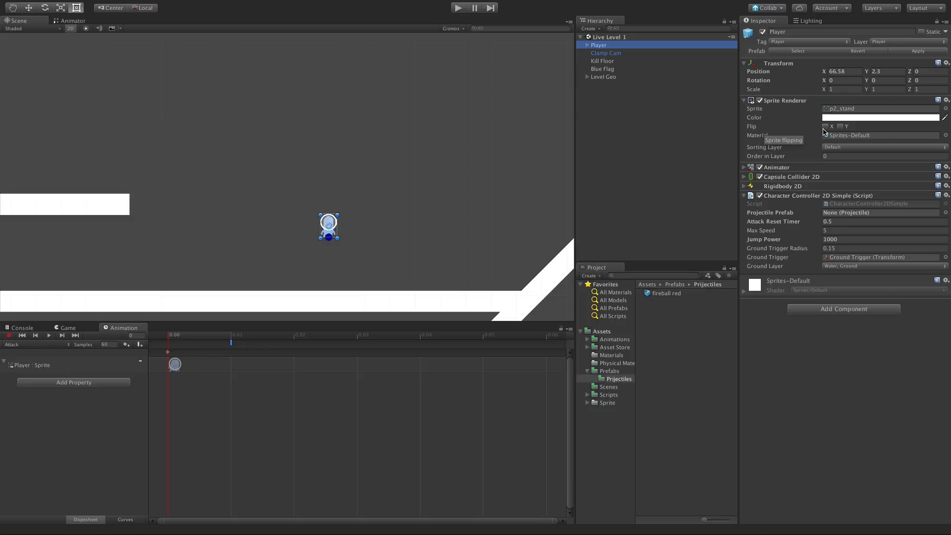
click(826, 126)
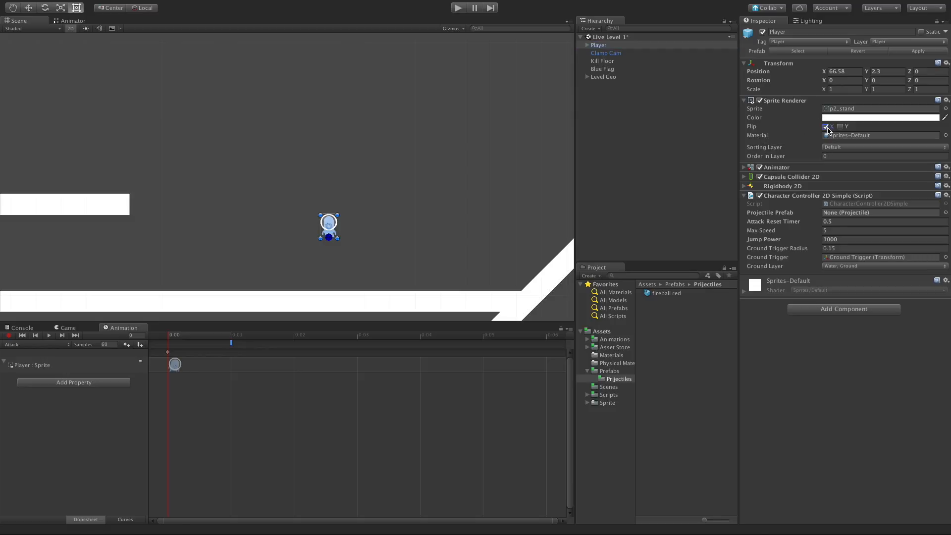
click(826, 126)
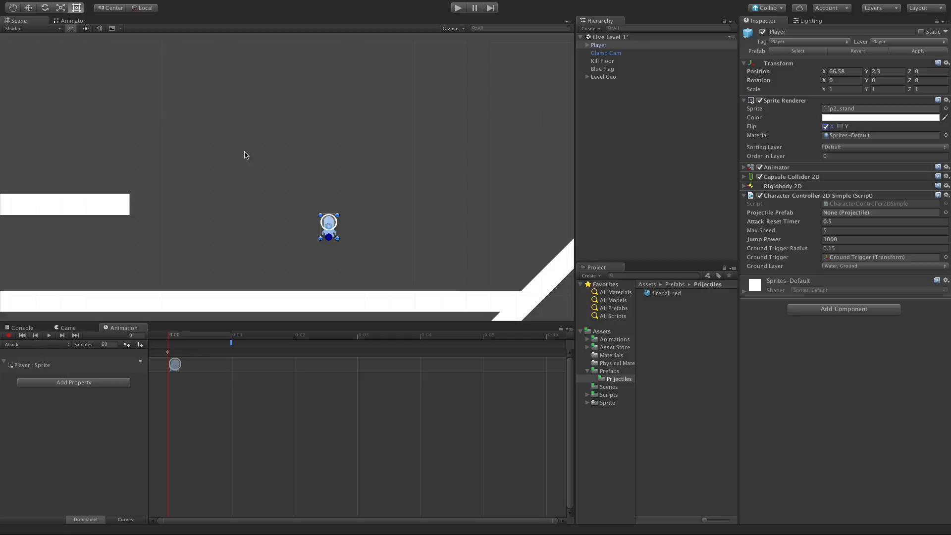
mouse_move(394, 300)
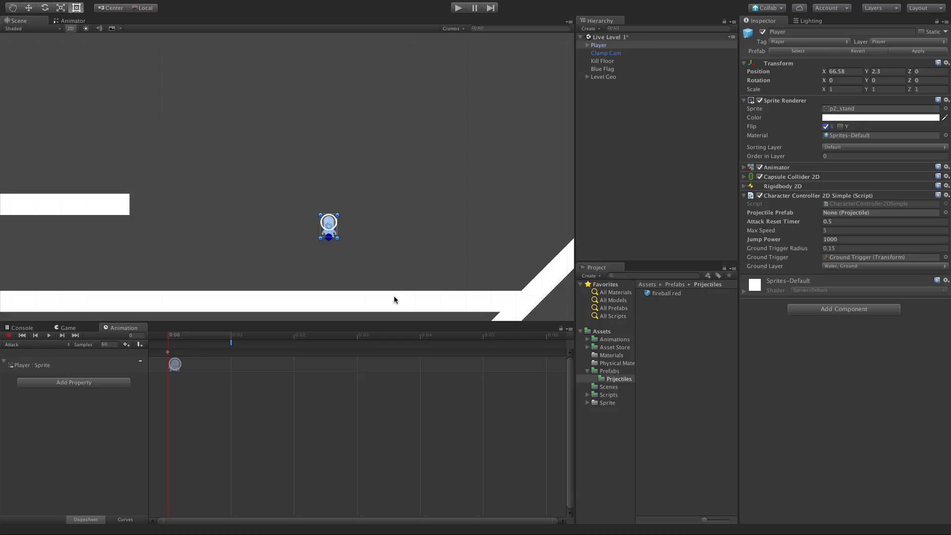
click(826, 126)
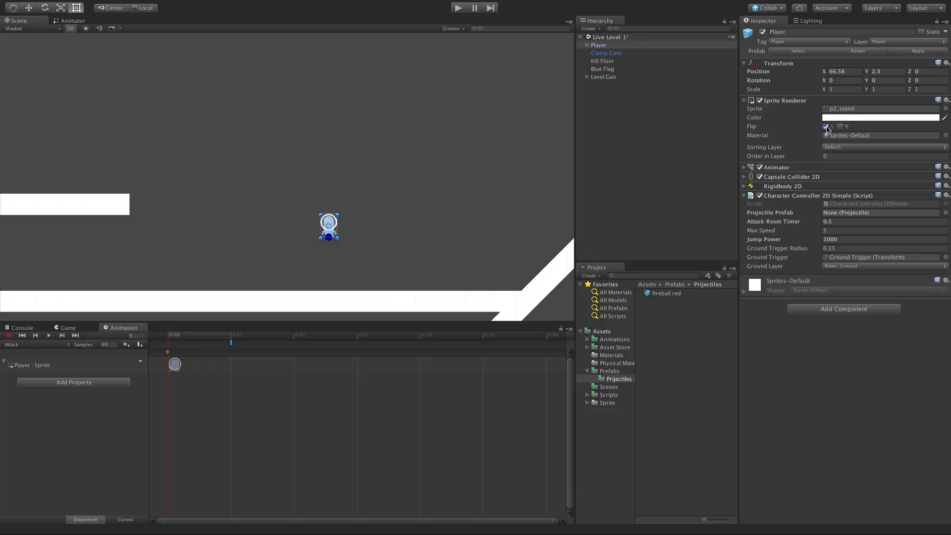
click(826, 127)
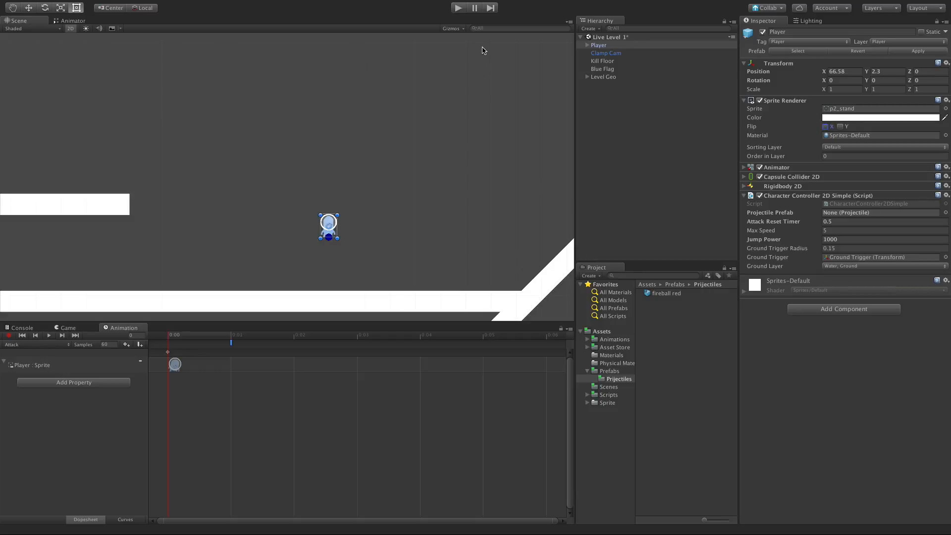
mouse_move(457, 114)
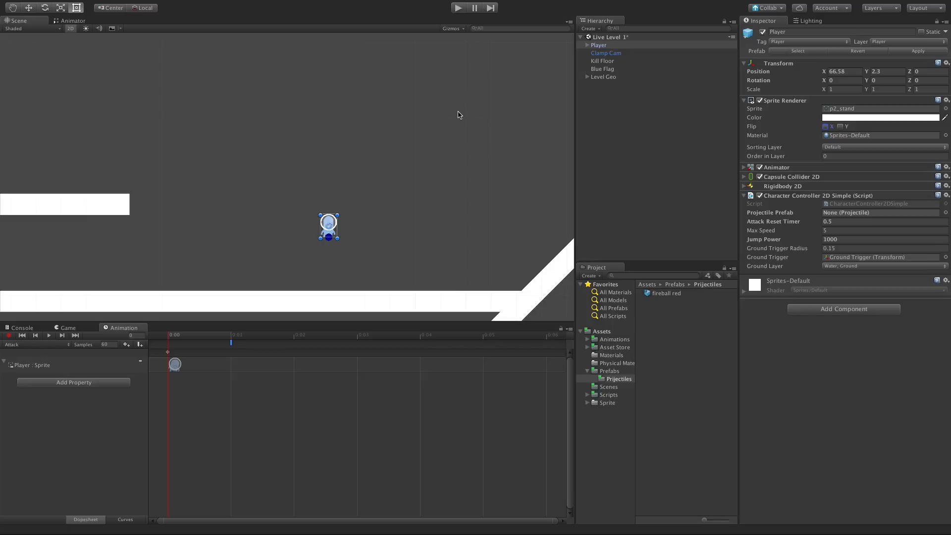
mouse_move(400, 124)
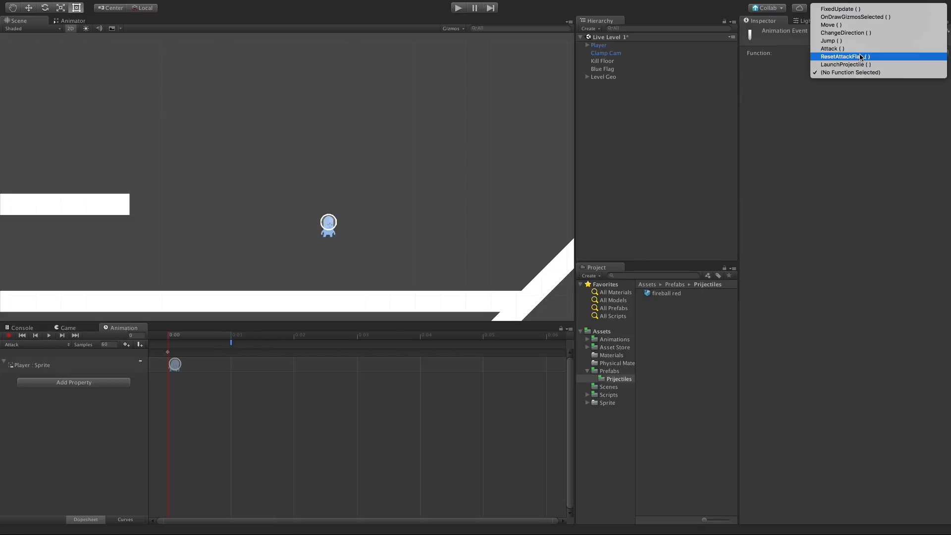
Set the Attack event's function to LaunchProjectile(), then play and stop after the null-object error.
click(844, 64)
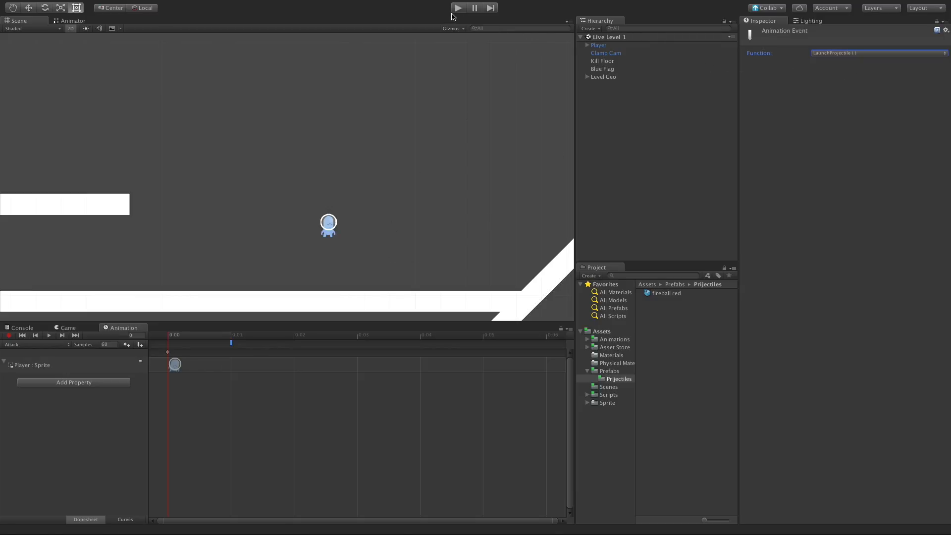
click(457, 7)
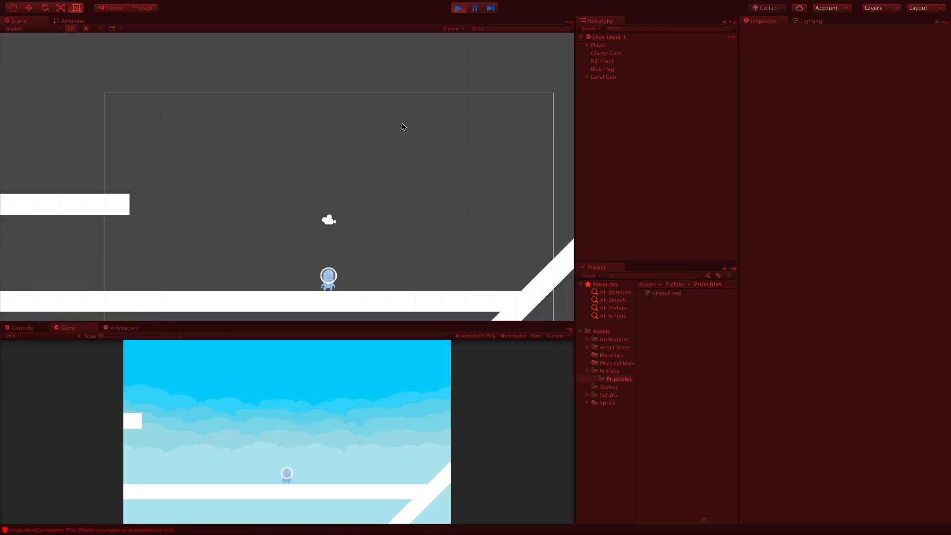
click(457, 8)
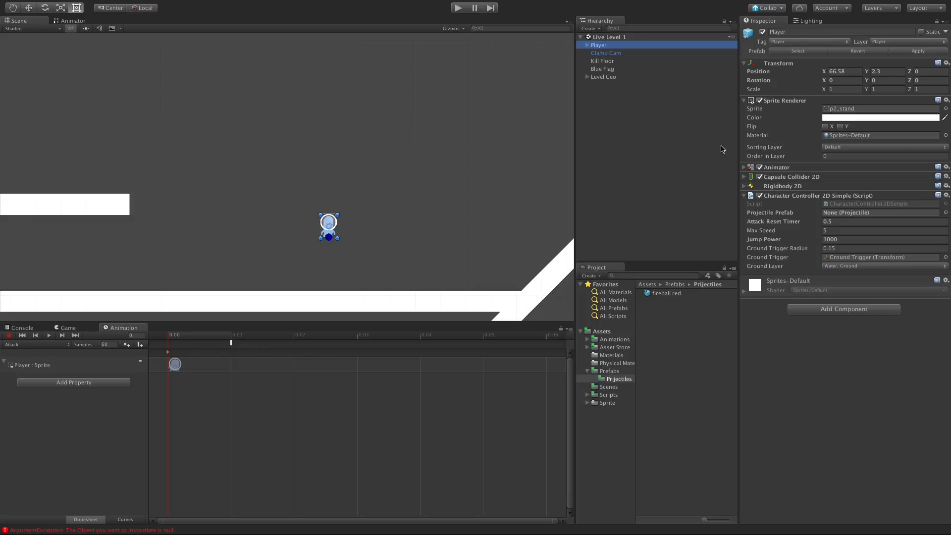
Assign fireball red to the Player's Projectile Prefab field and play to test firing.
click(667, 292)
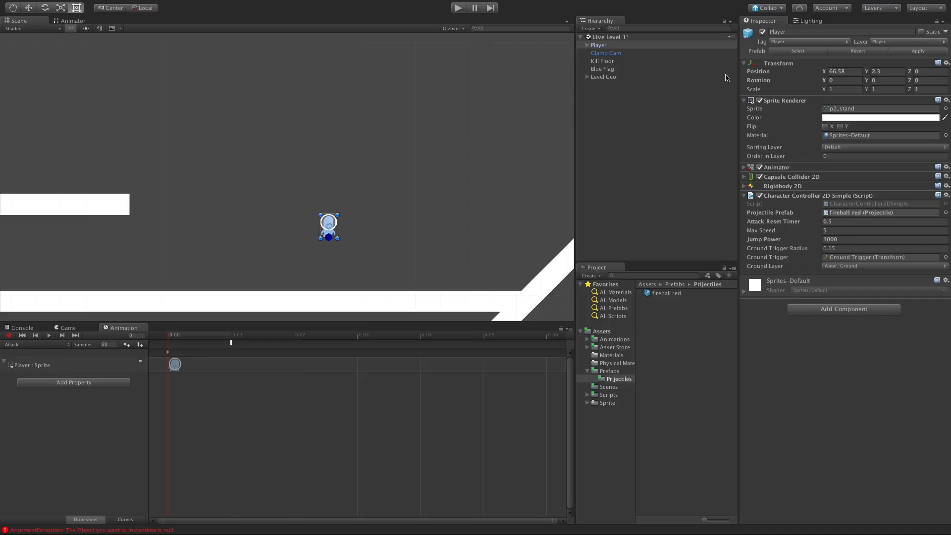
click(458, 7)
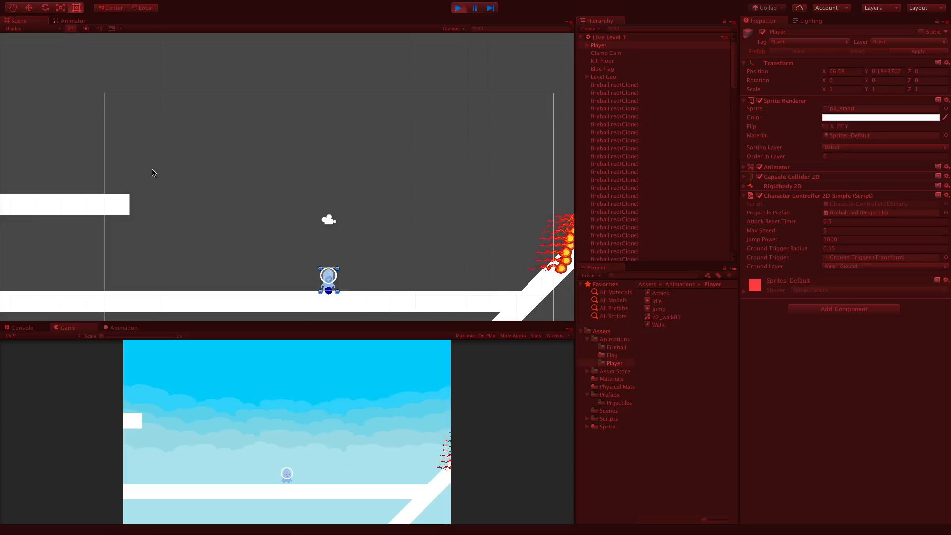
View the Player's Animator state graph while fireballs fly, then stop Play mode.
click(70, 19)
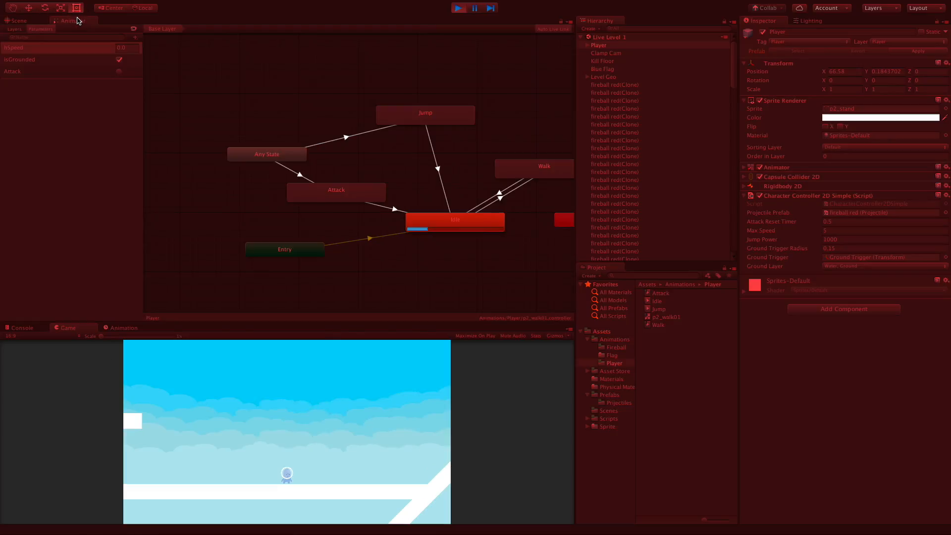
mouse_move(423, 330)
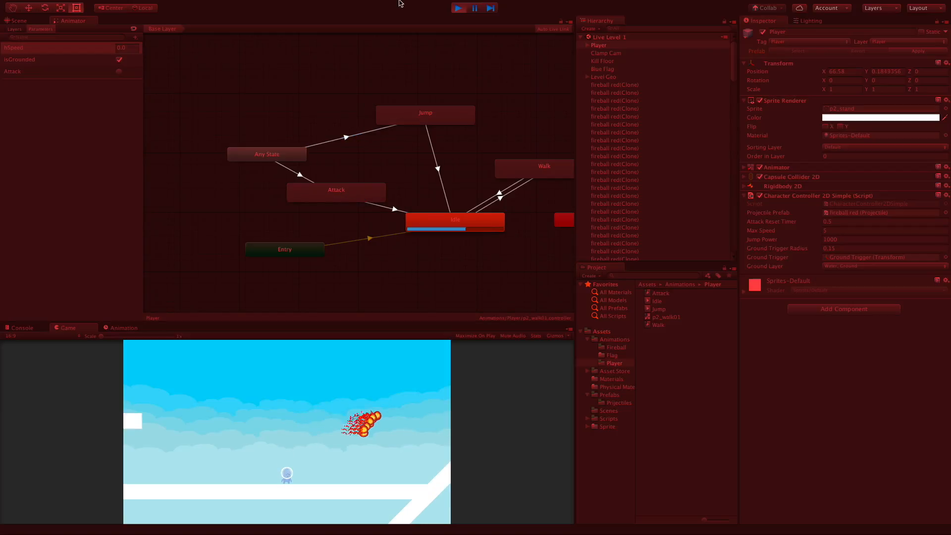
click(459, 7)
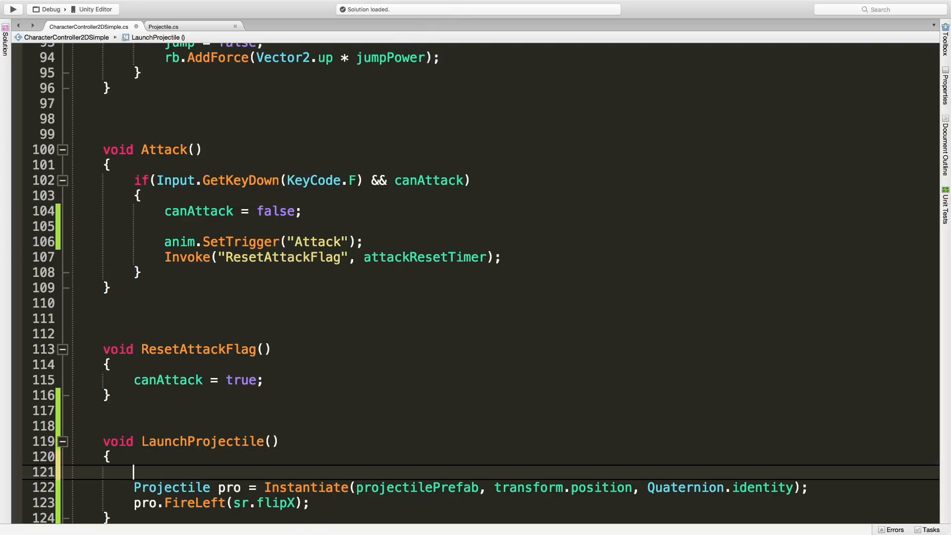
Add 'if (!canAttack) return;' and 'canAttack = false;' at the start of LaunchProjectile.
text(if()
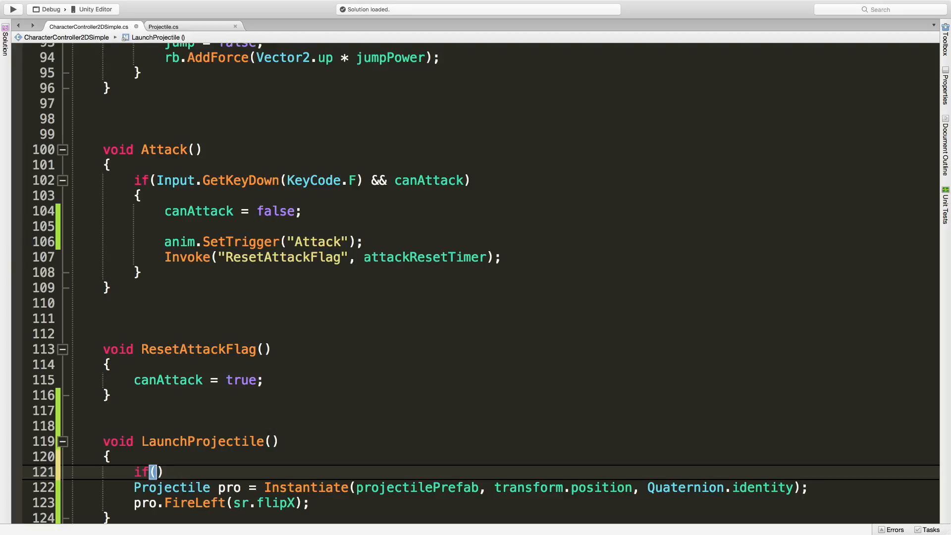
text(!)
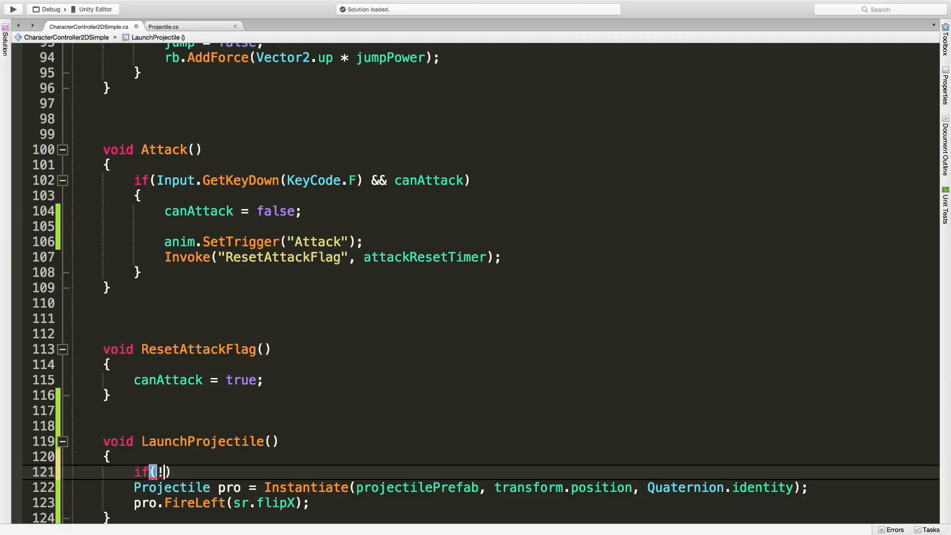
text(canAttack)
text(return;)
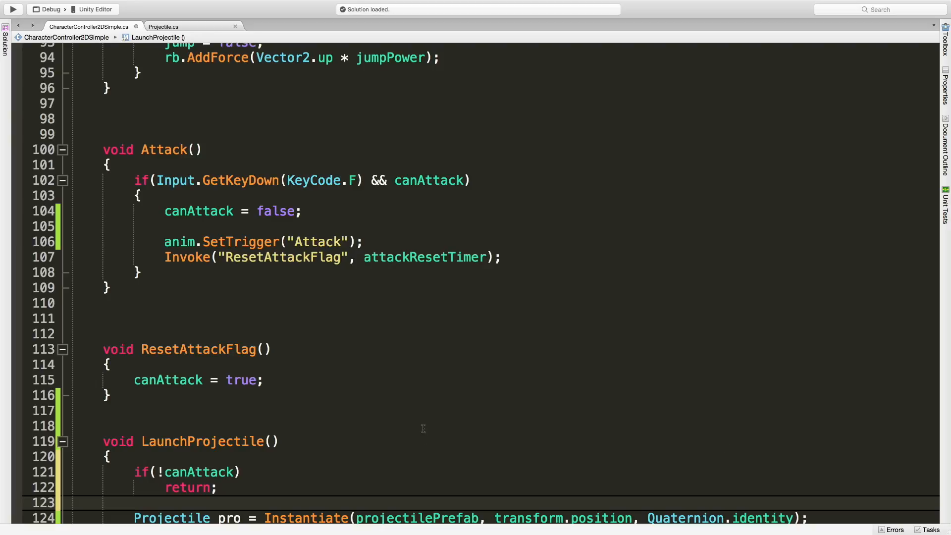
click(139, 195)
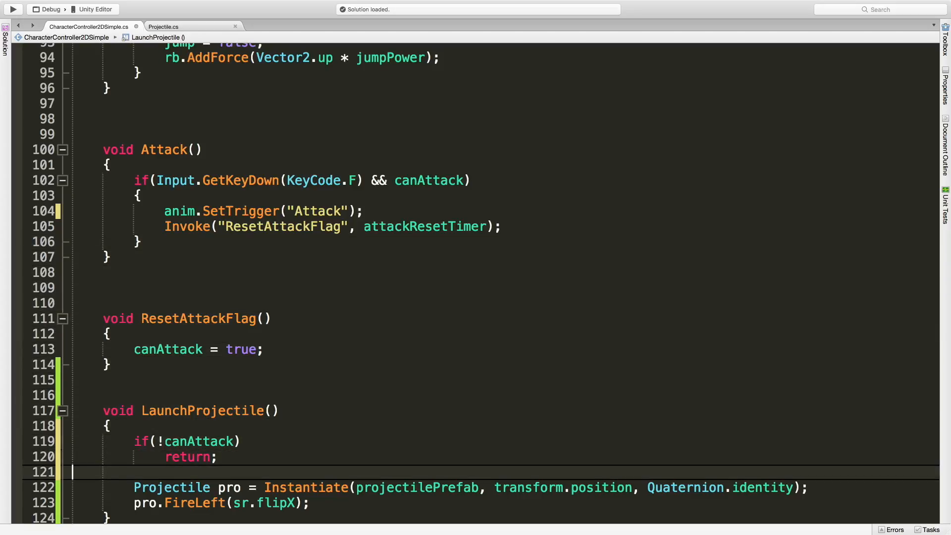
text(canAttack = false;)
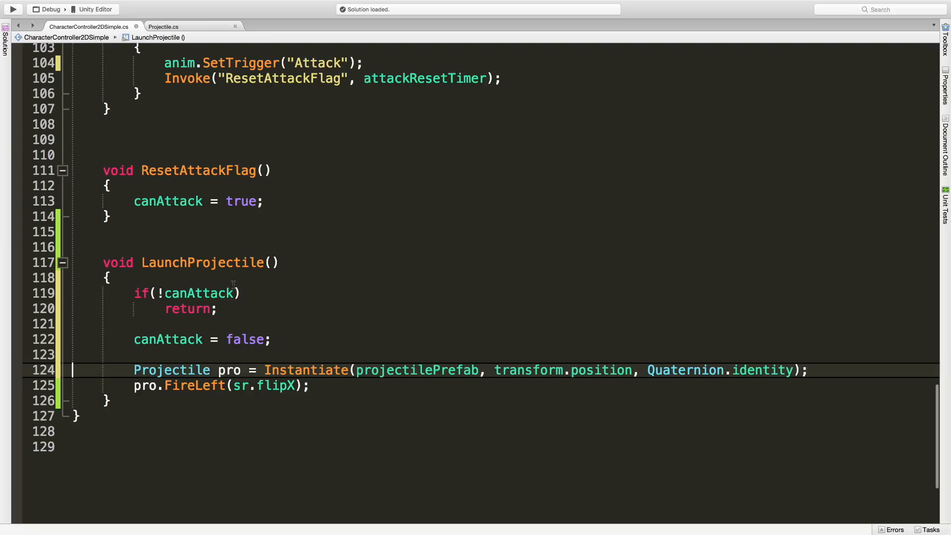
mouse_move(308, 297)
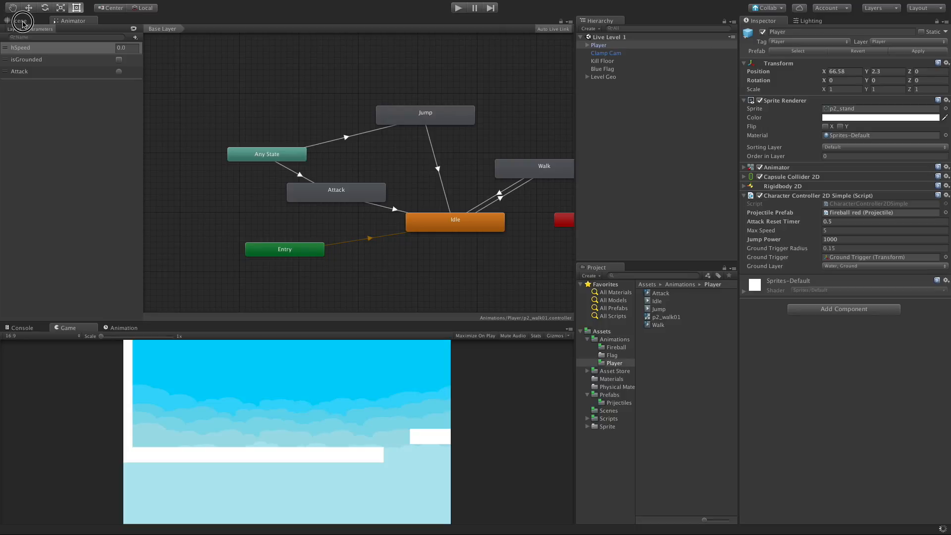
Return to the Scene view while the game runs and attacks spawn fireball clones.
click(19, 20)
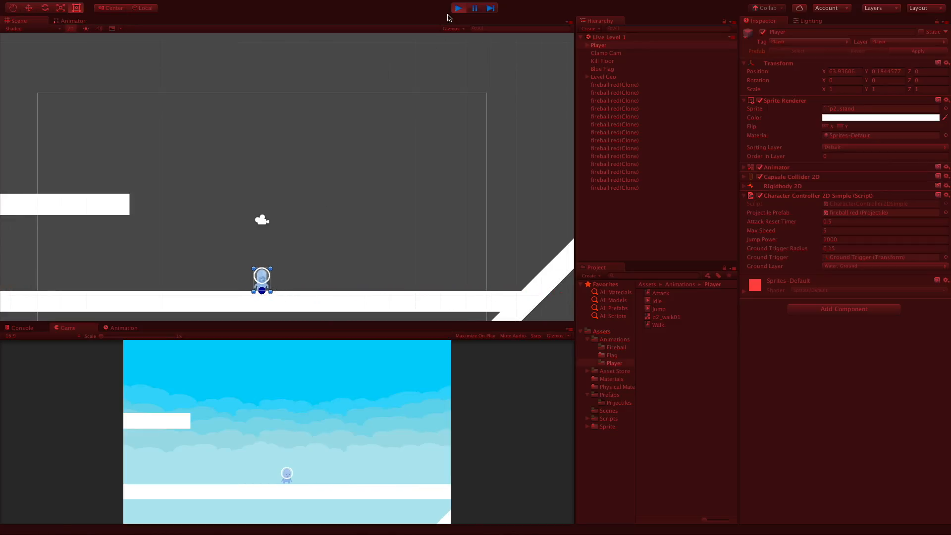
Stop the game and create an empty child under Player marked with a red icon.
click(458, 8)
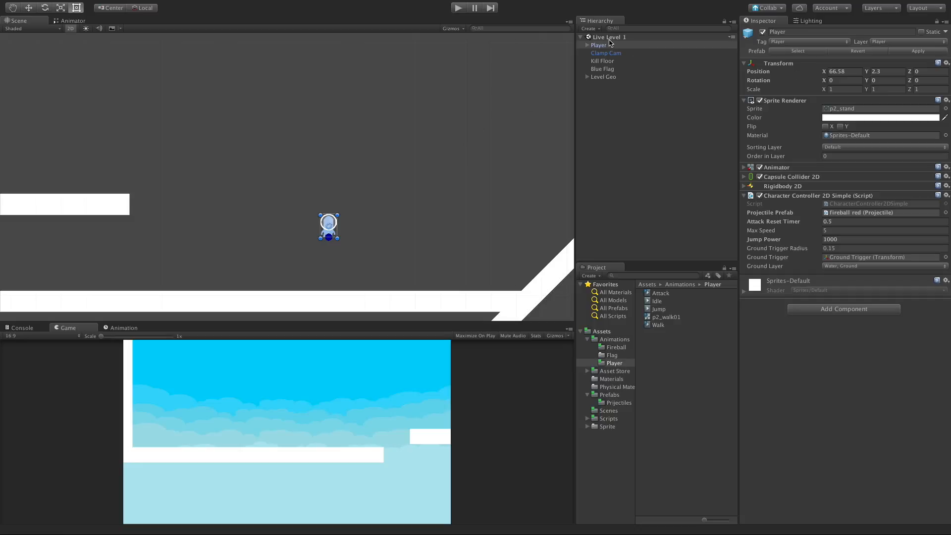
mouse_move(617, 49)
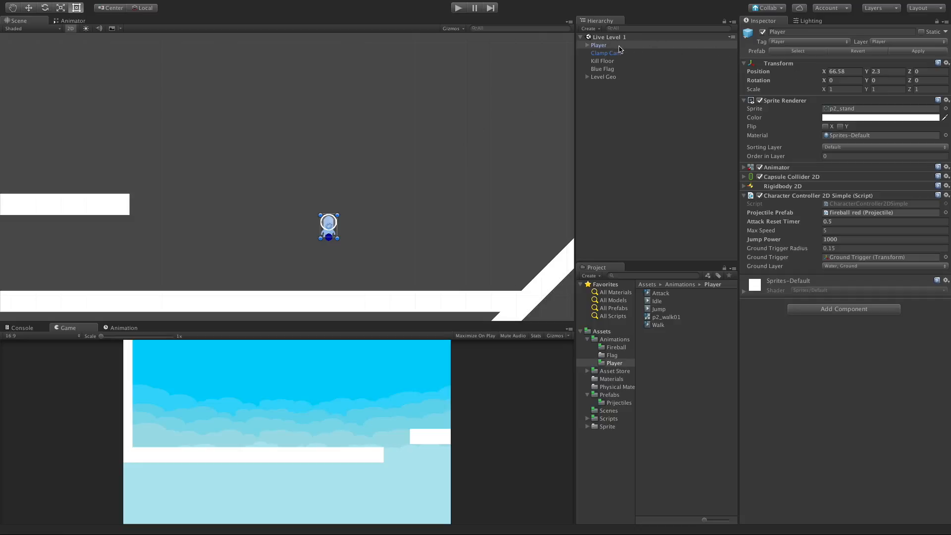
right_click(598, 44)
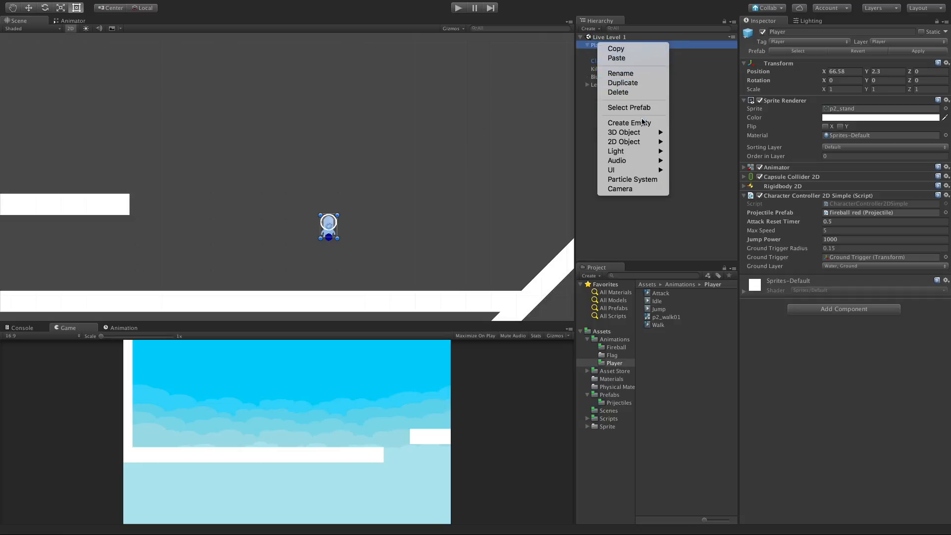
click(627, 122)
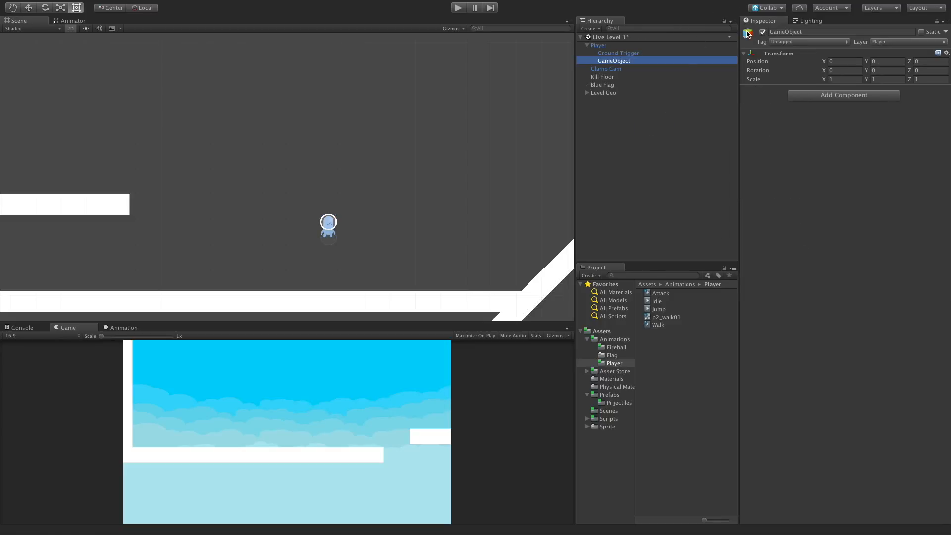
click(747, 32)
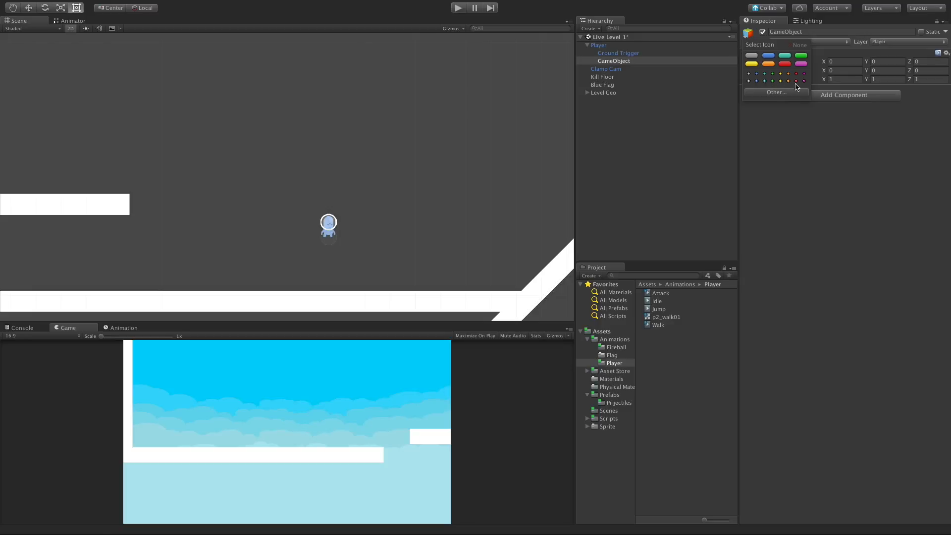
click(797, 73)
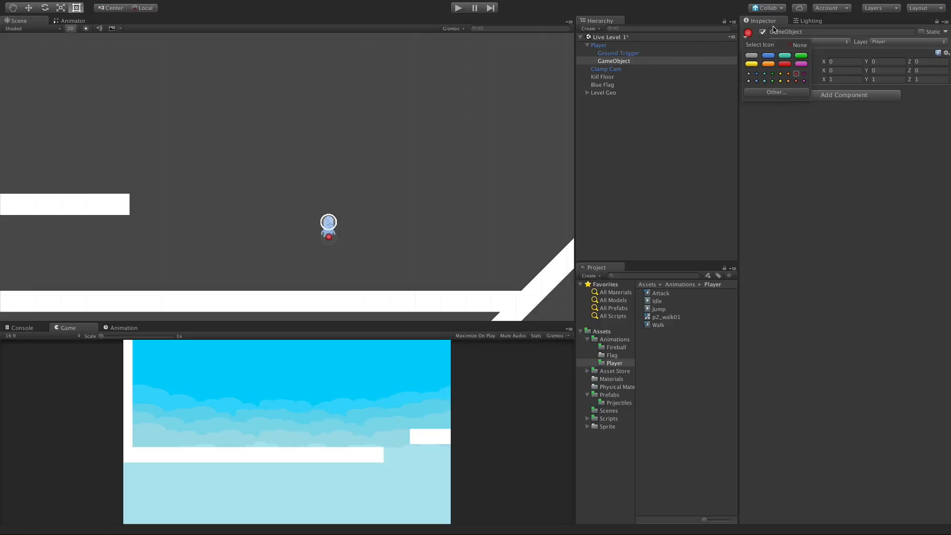
Rename the child Fire Position, raise its Y position slightly, and run the game.
double_click(785, 30)
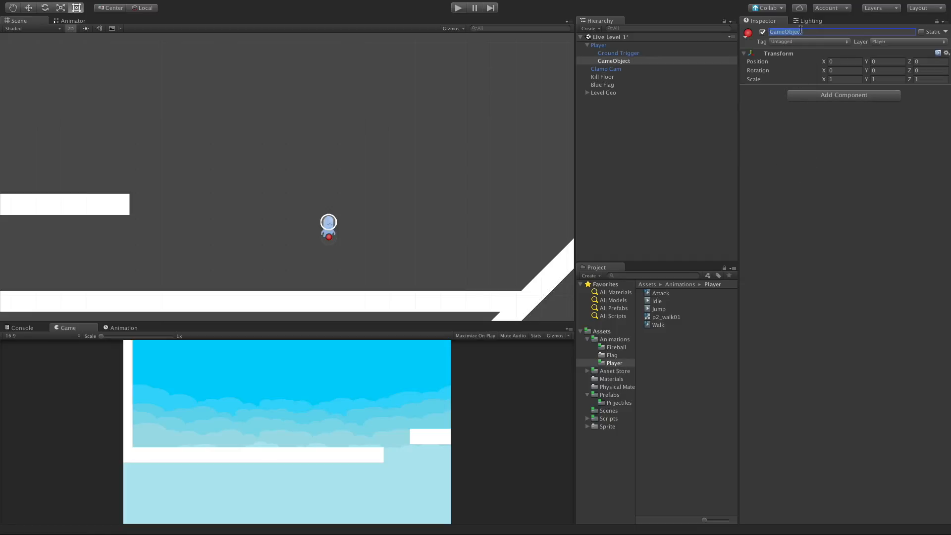
text(fire)
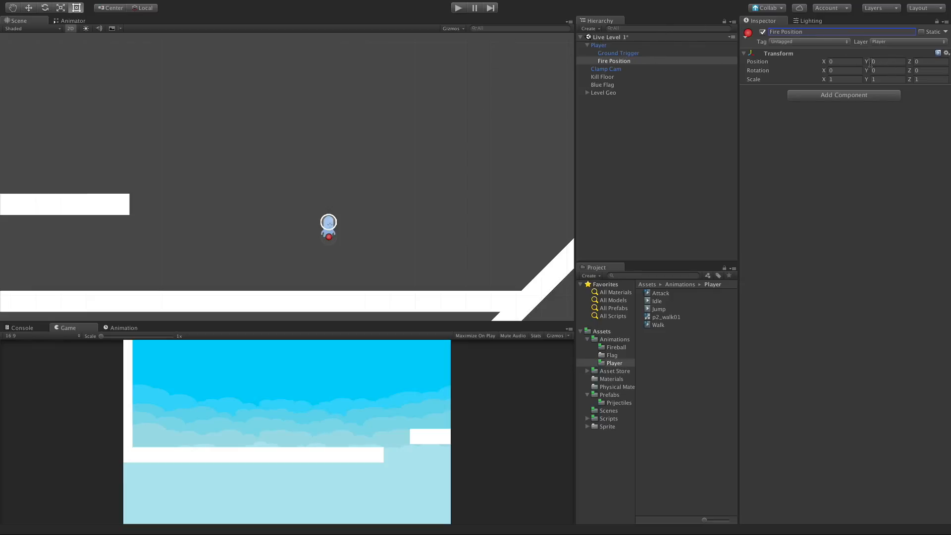
click(882, 61)
text(.36)
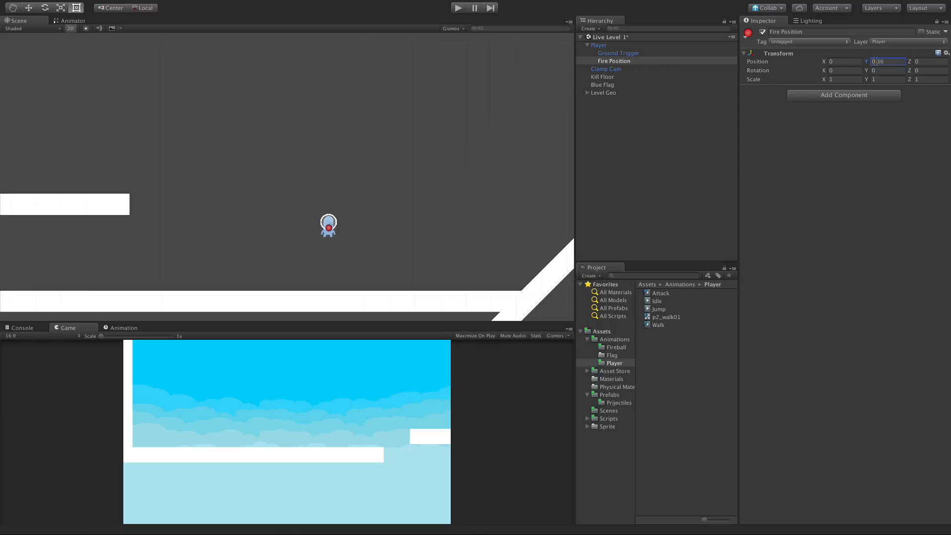
click(457, 8)
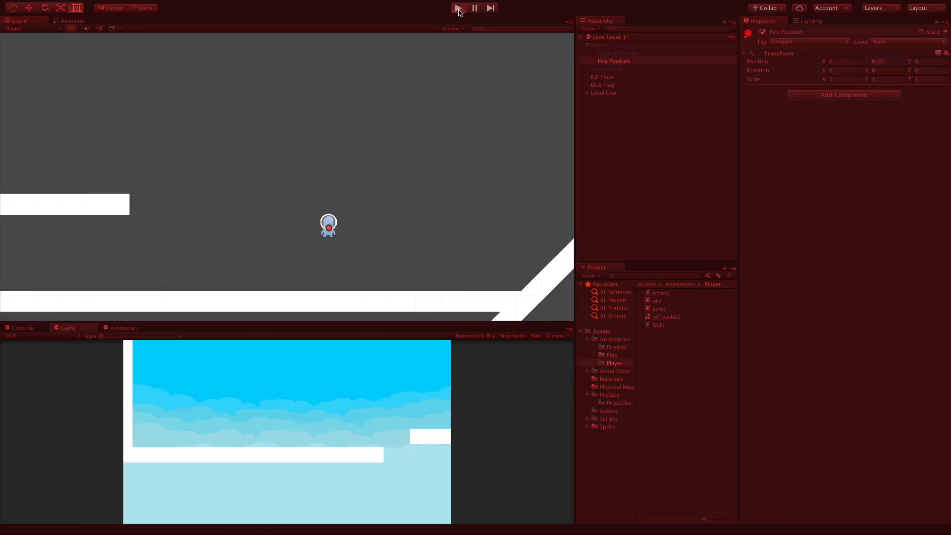
click(457, 8)
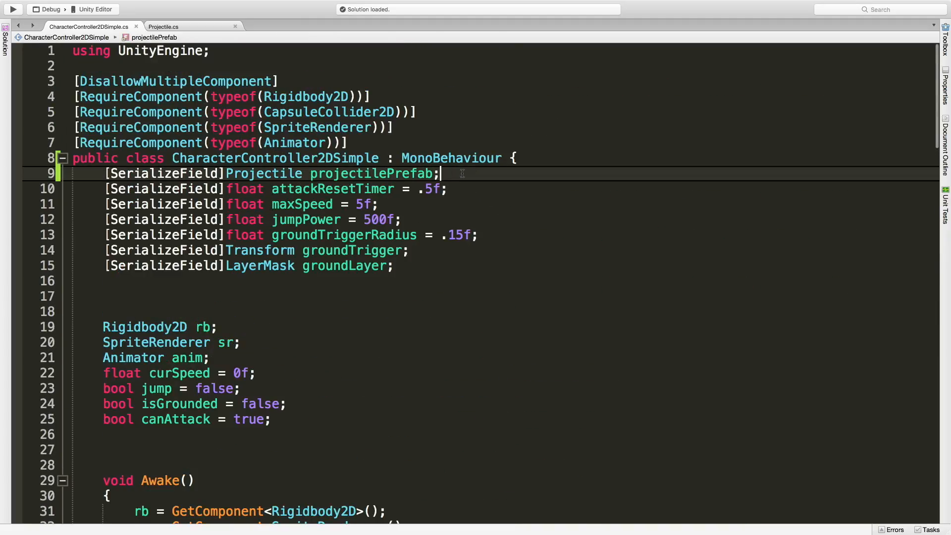
Declare a serialized Transform field named firePostion.
text([SerializeField]Transform)
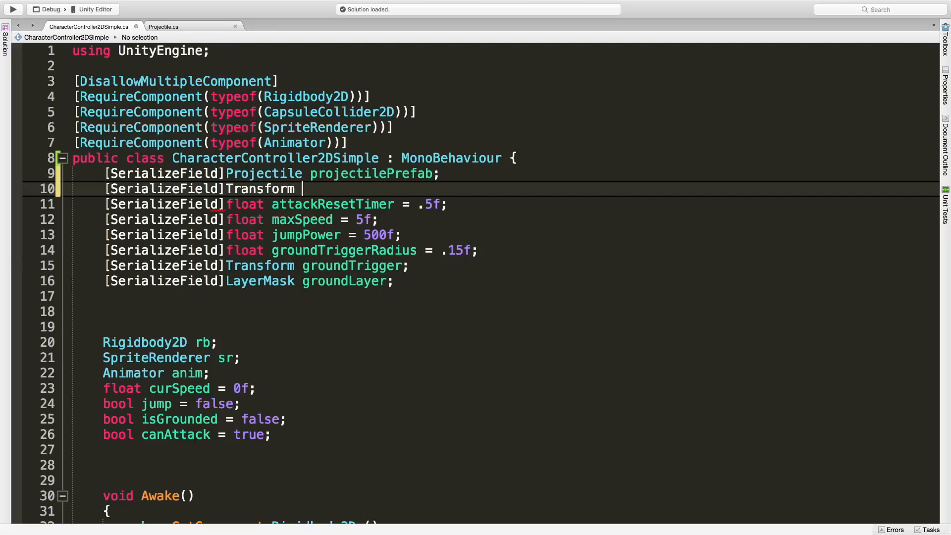
text(fur)
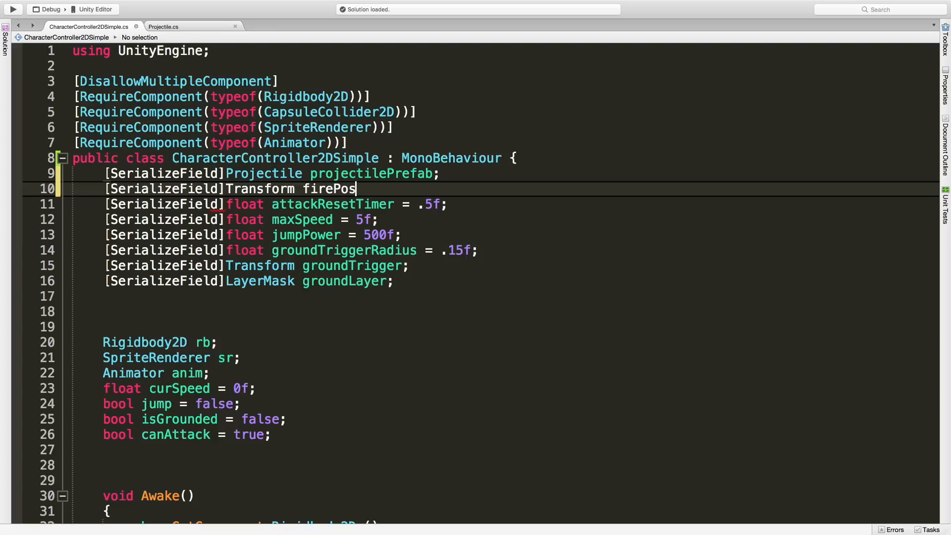
text(tion;)
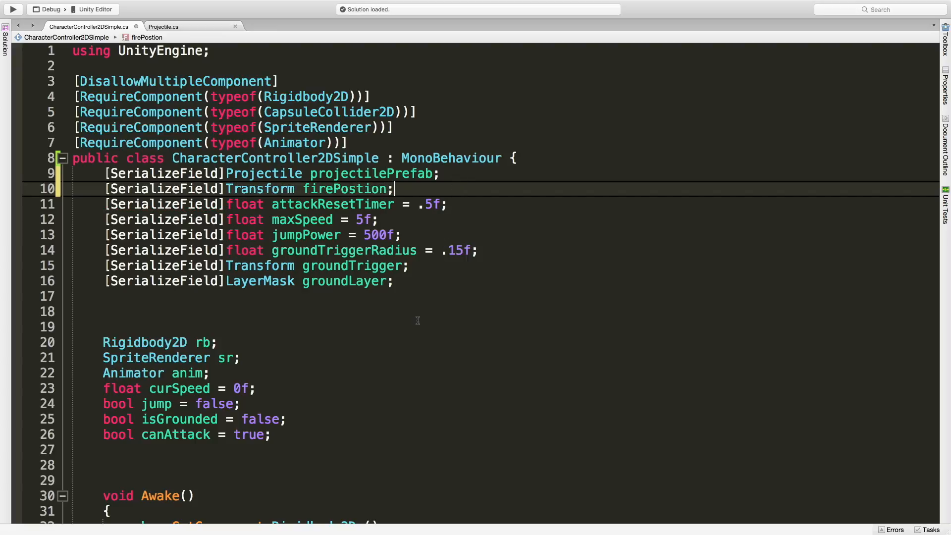
Make LaunchProjectile instantiate the projectile at firePostion.position.
scroll(down, 3)
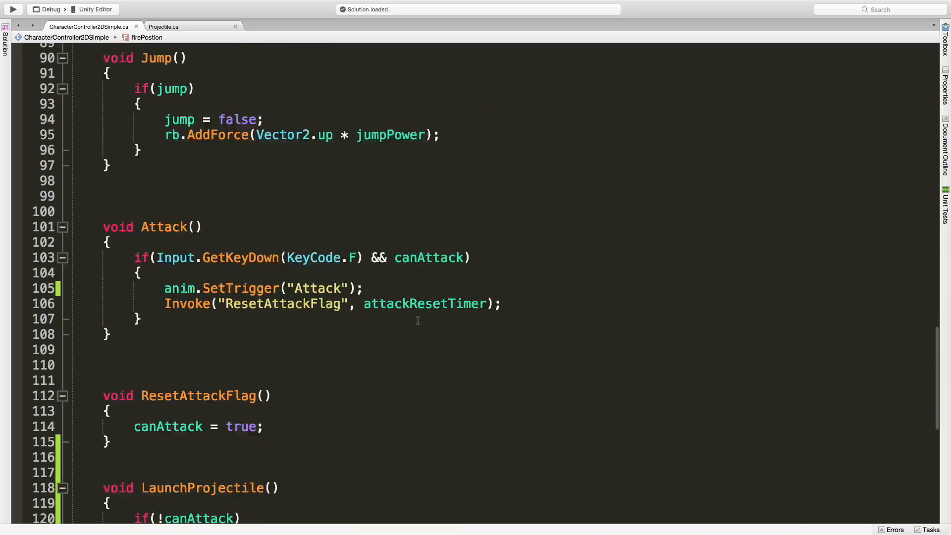
scroll(down, 3)
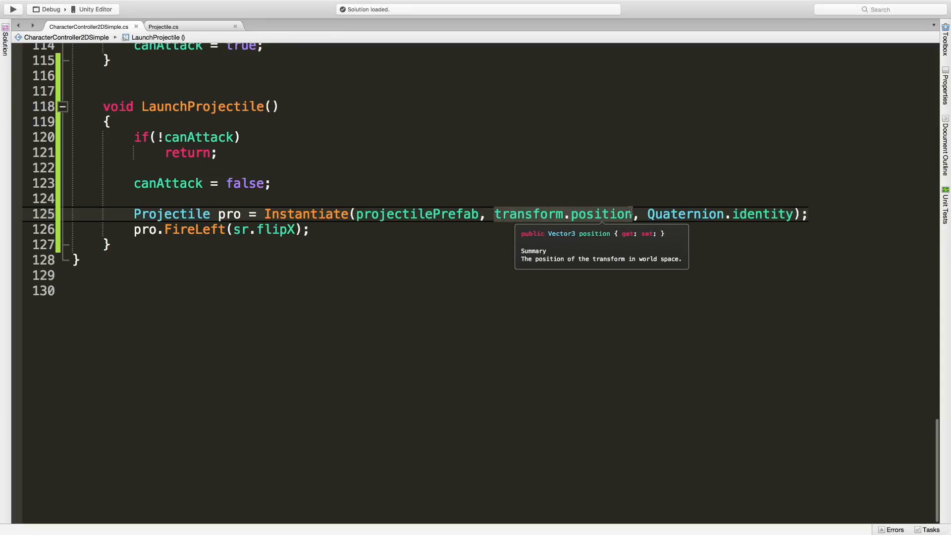
text(firePostion)
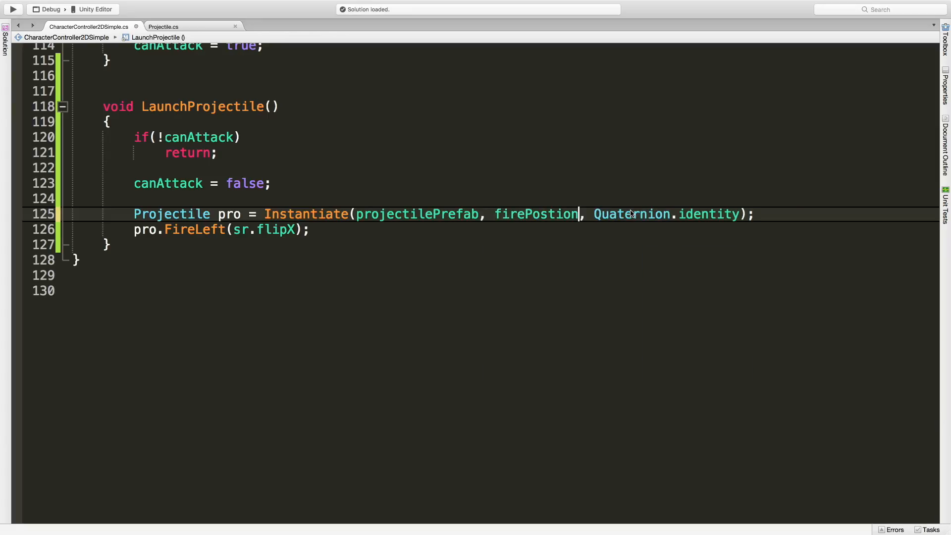
text(.position)
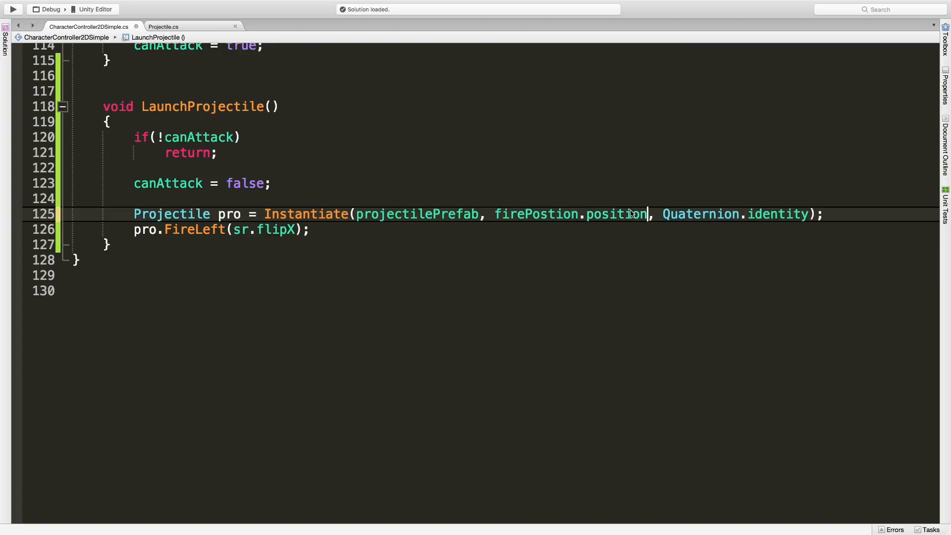
mouse_move(434, 200)
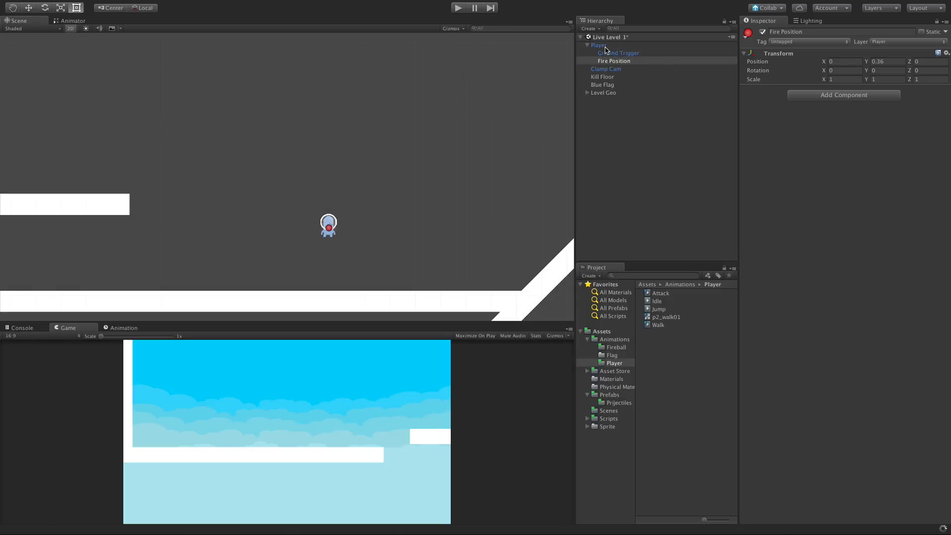
Assign Fire Position to the Player controller's Fire Position field and start a test run.
click(598, 44)
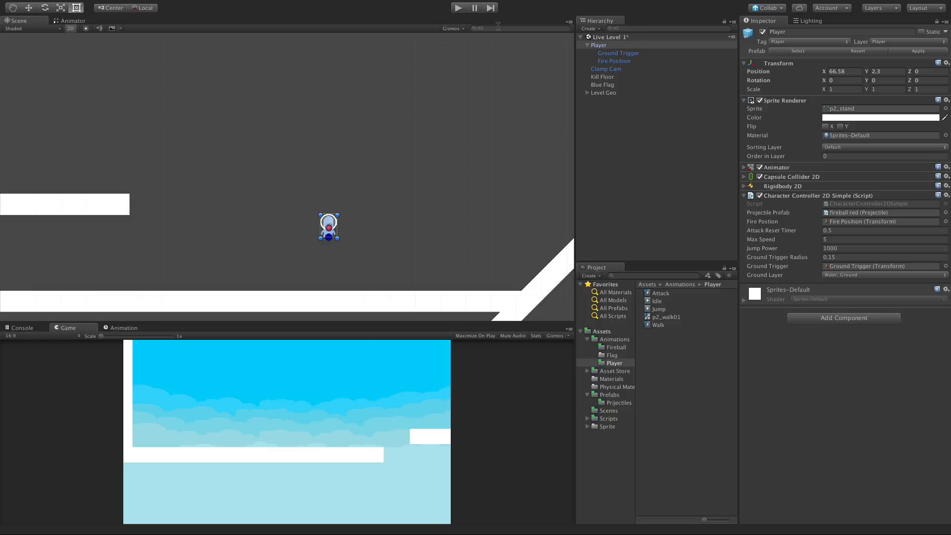
click(458, 7)
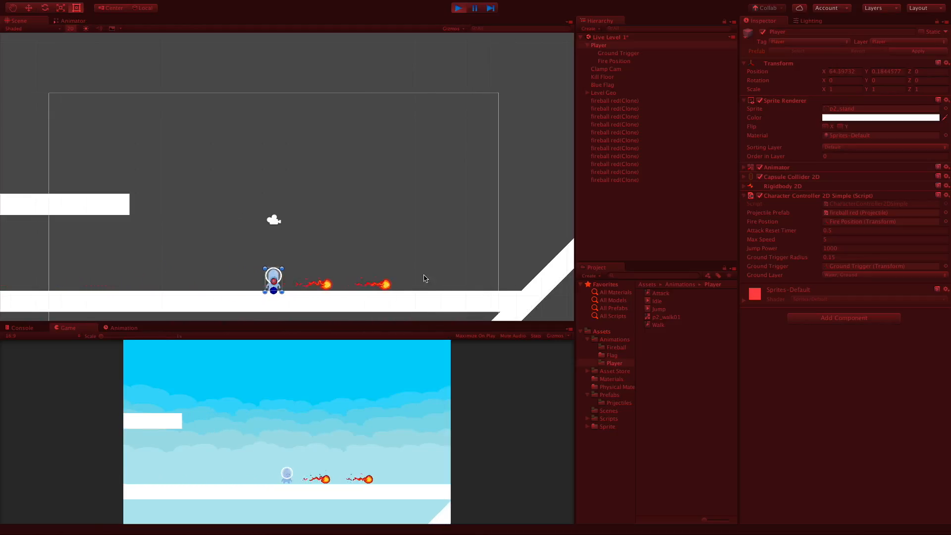
Stop the game and show the Player's Attack clip in the Animation timeline.
click(614, 108)
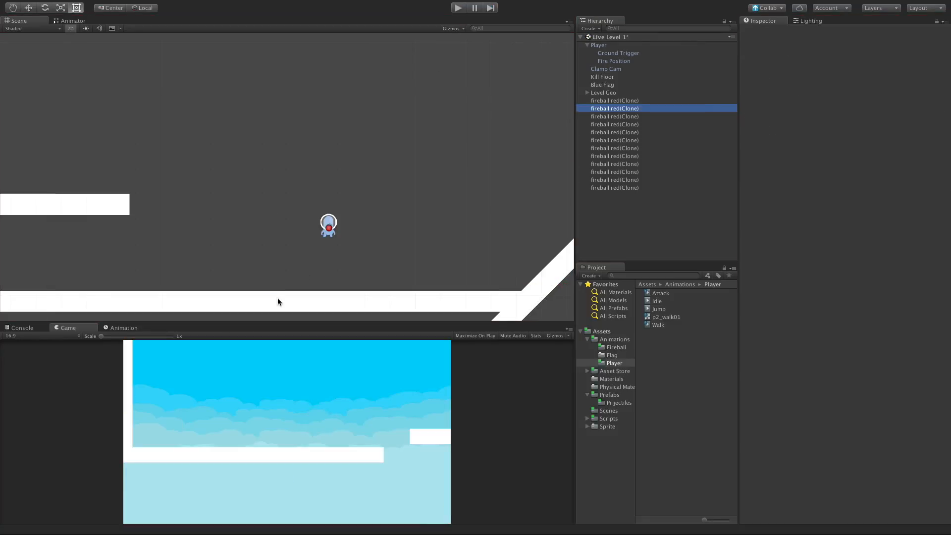
click(123, 327)
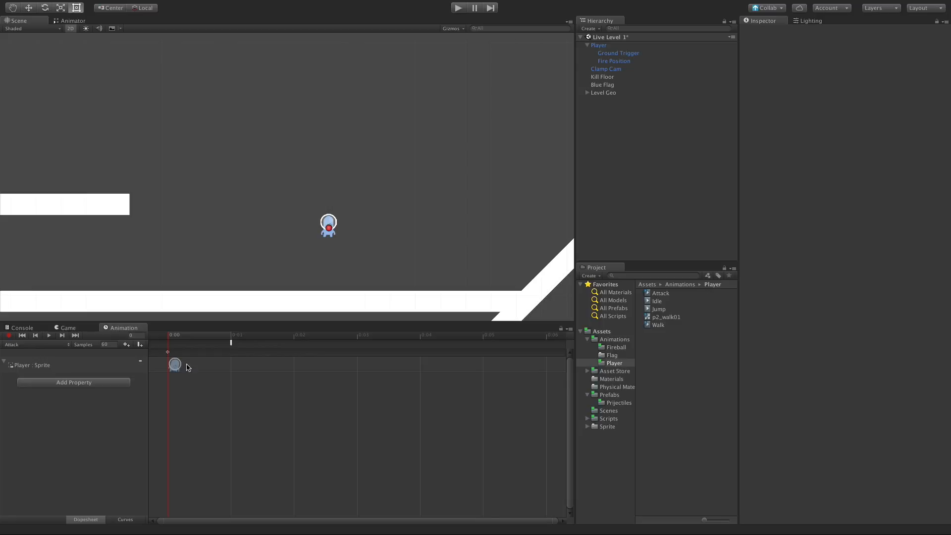
mouse_move(209, 350)
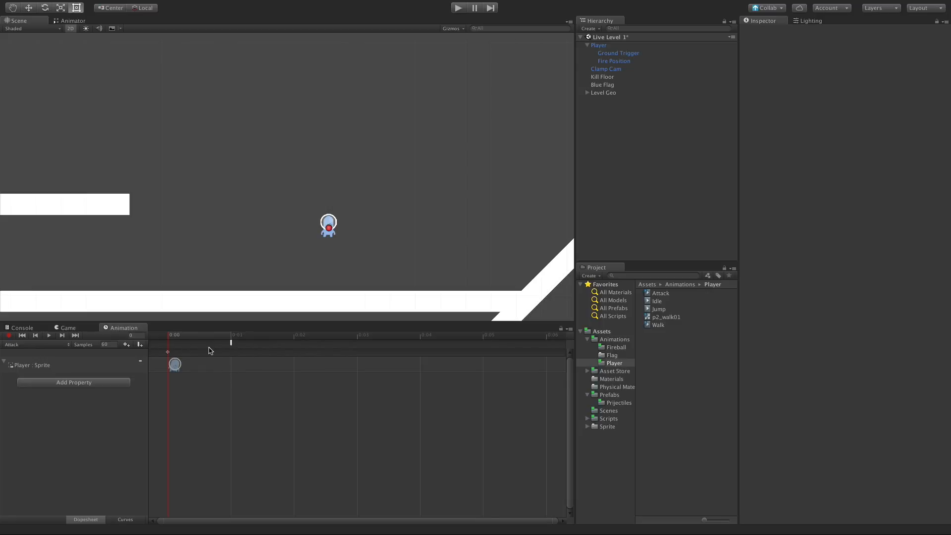